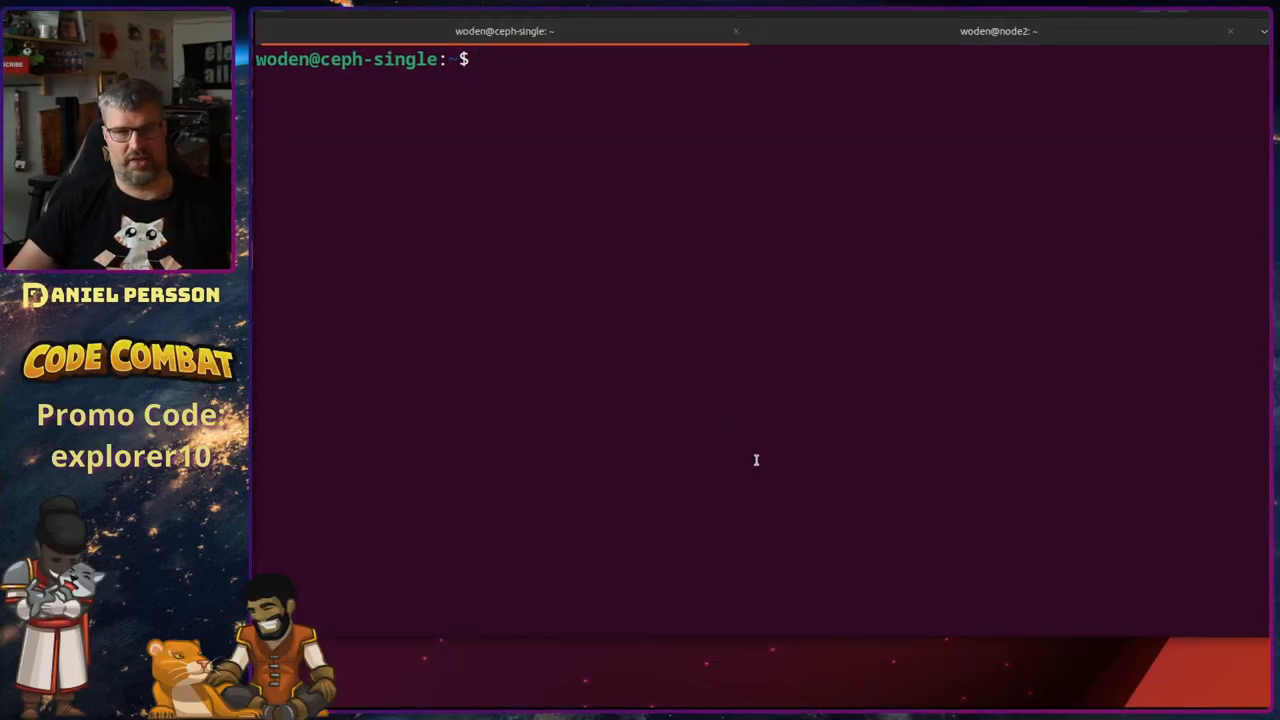
mouse_move(376, 348)
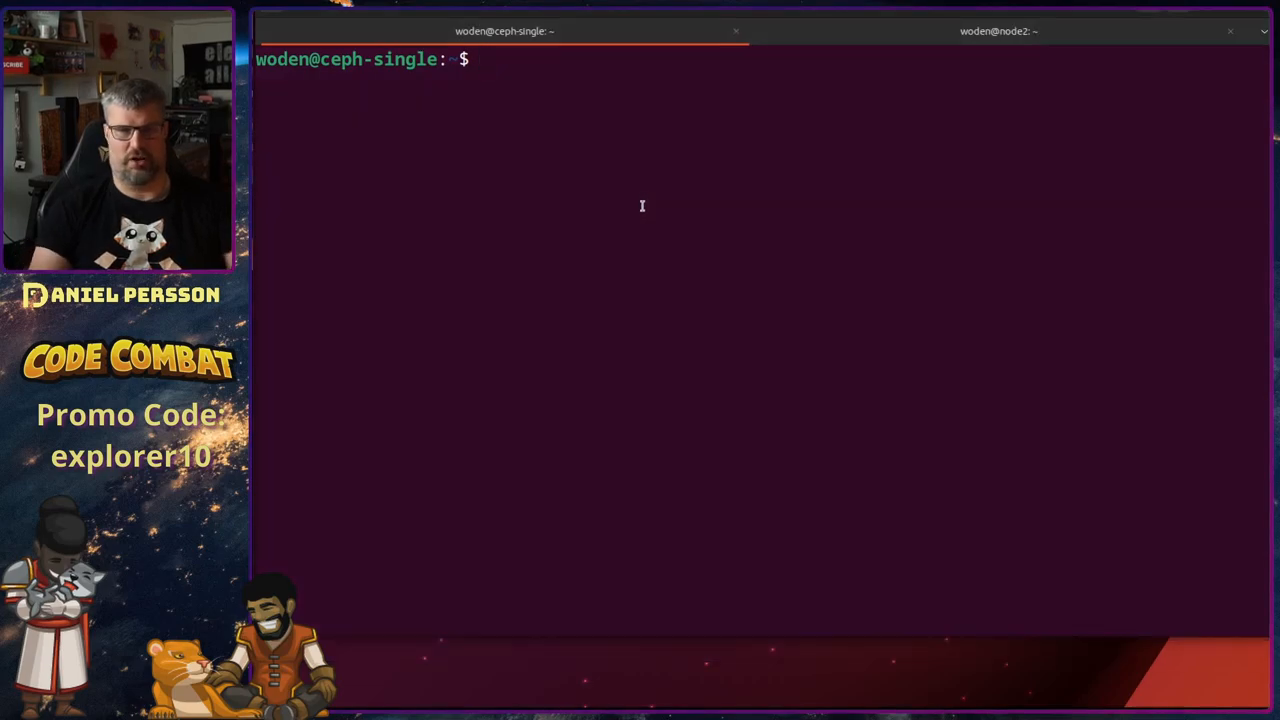
Step: Attempt 'apt-get install s3cmd' twice, hitting permission errors
type("s3cmd")
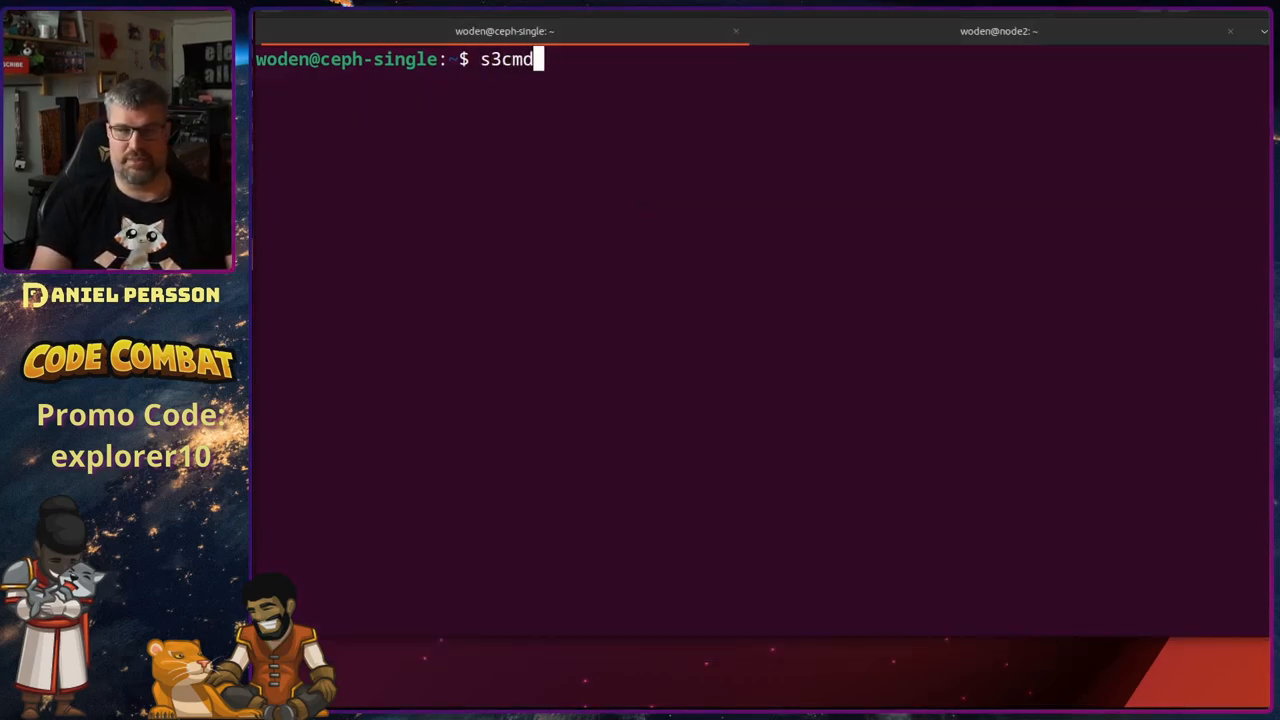
key("ctrl+u")
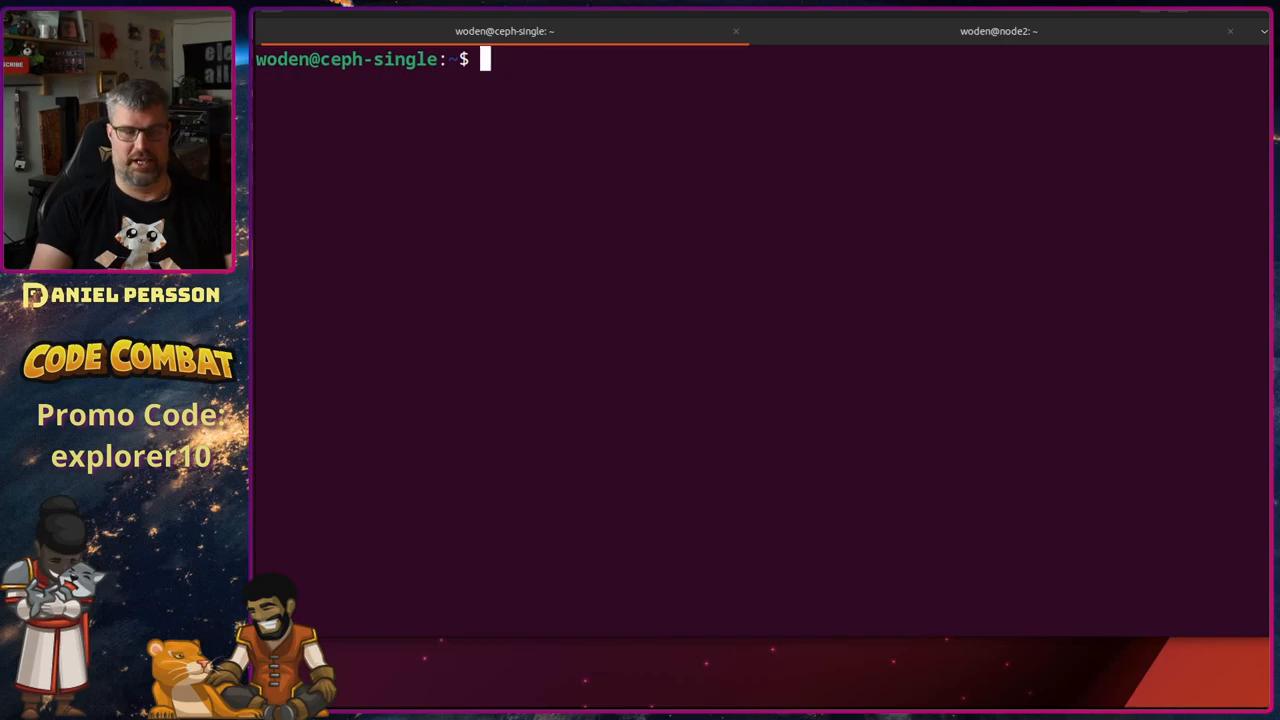
type("apt get")
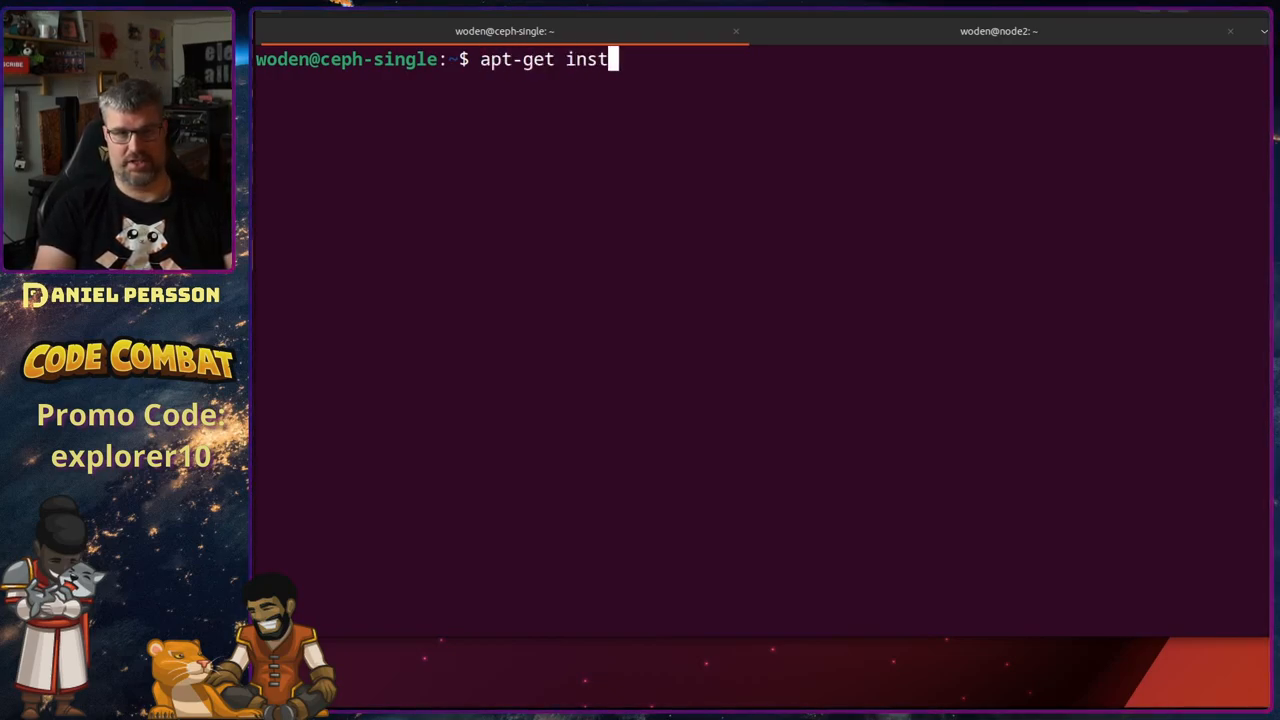
type("all s3")
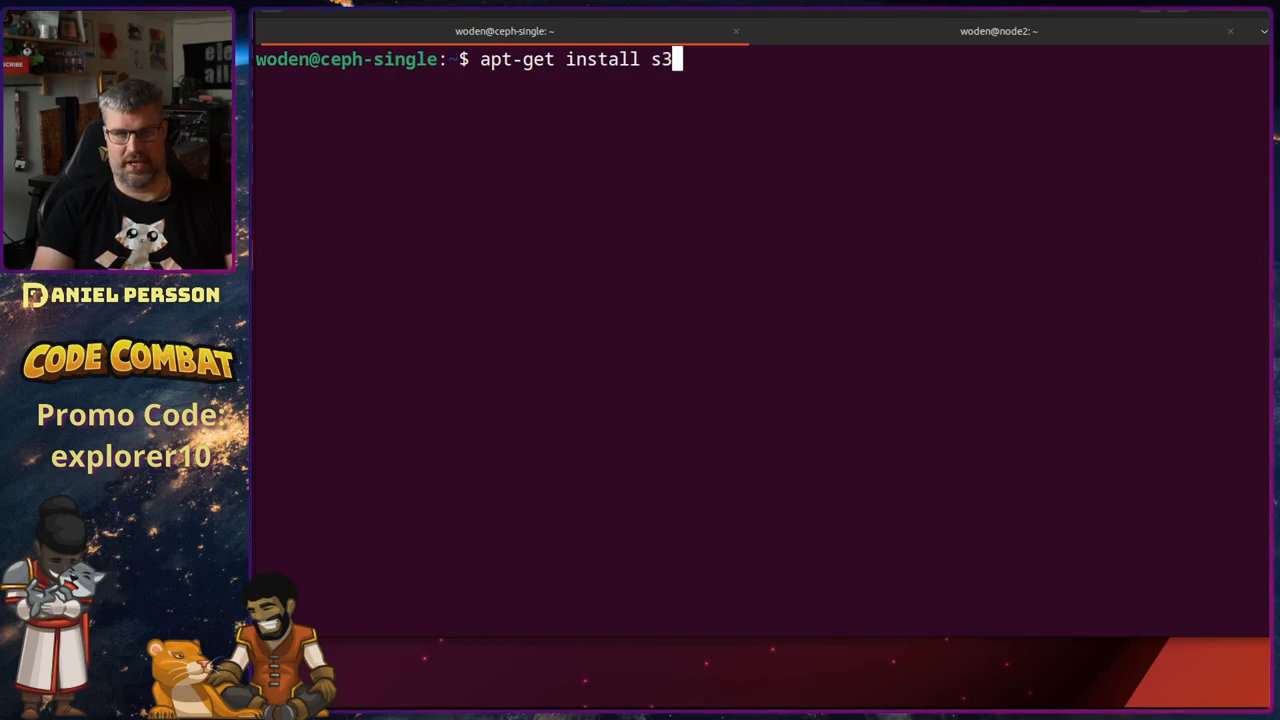
key("Return")
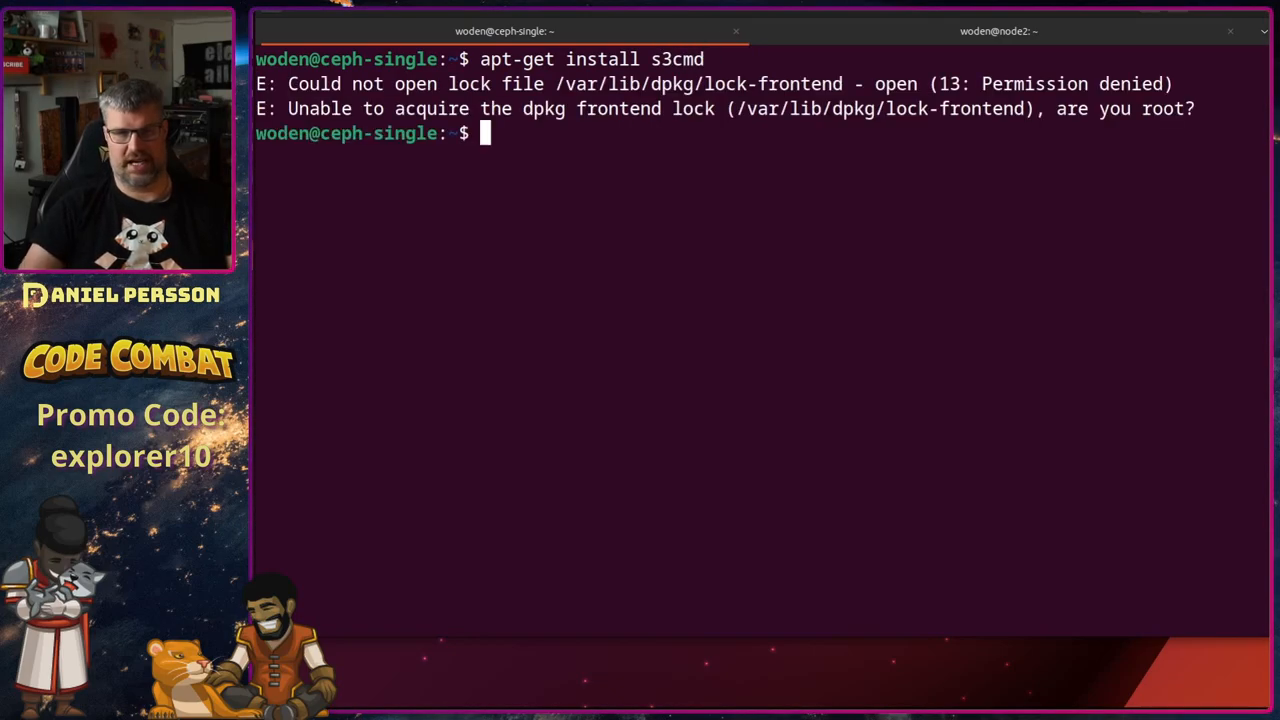
key("Up")
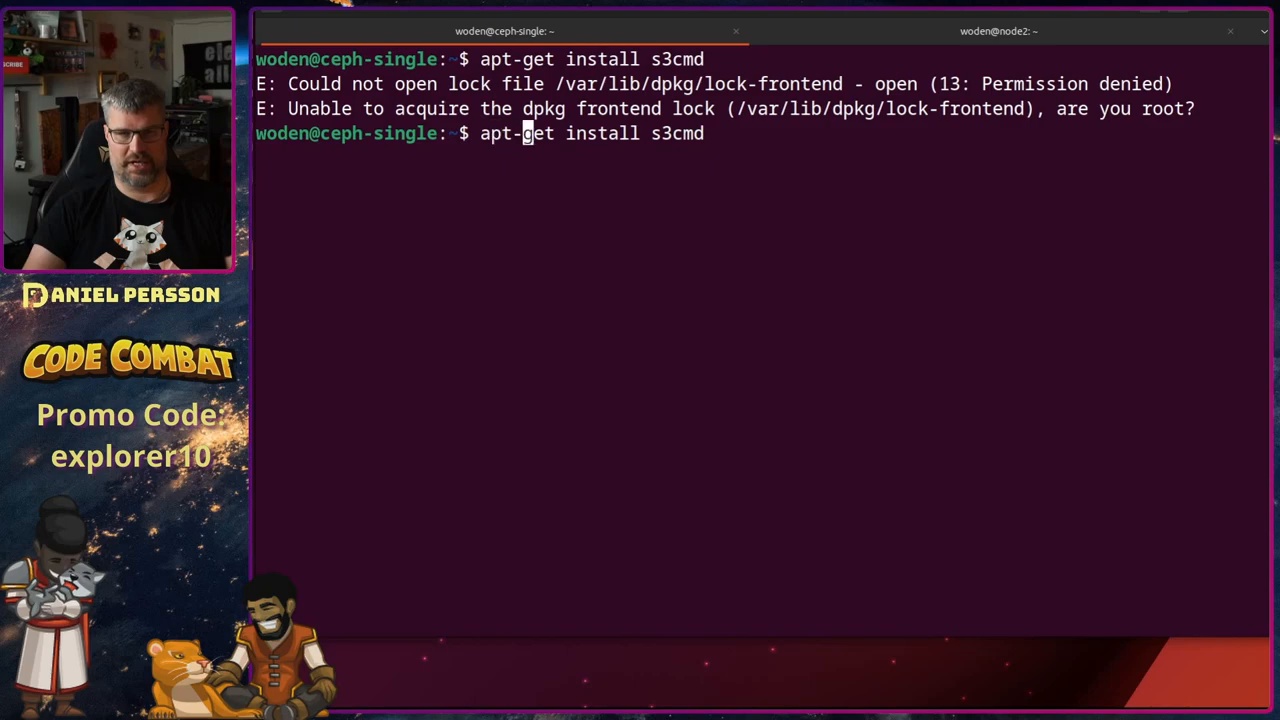
key("Return")
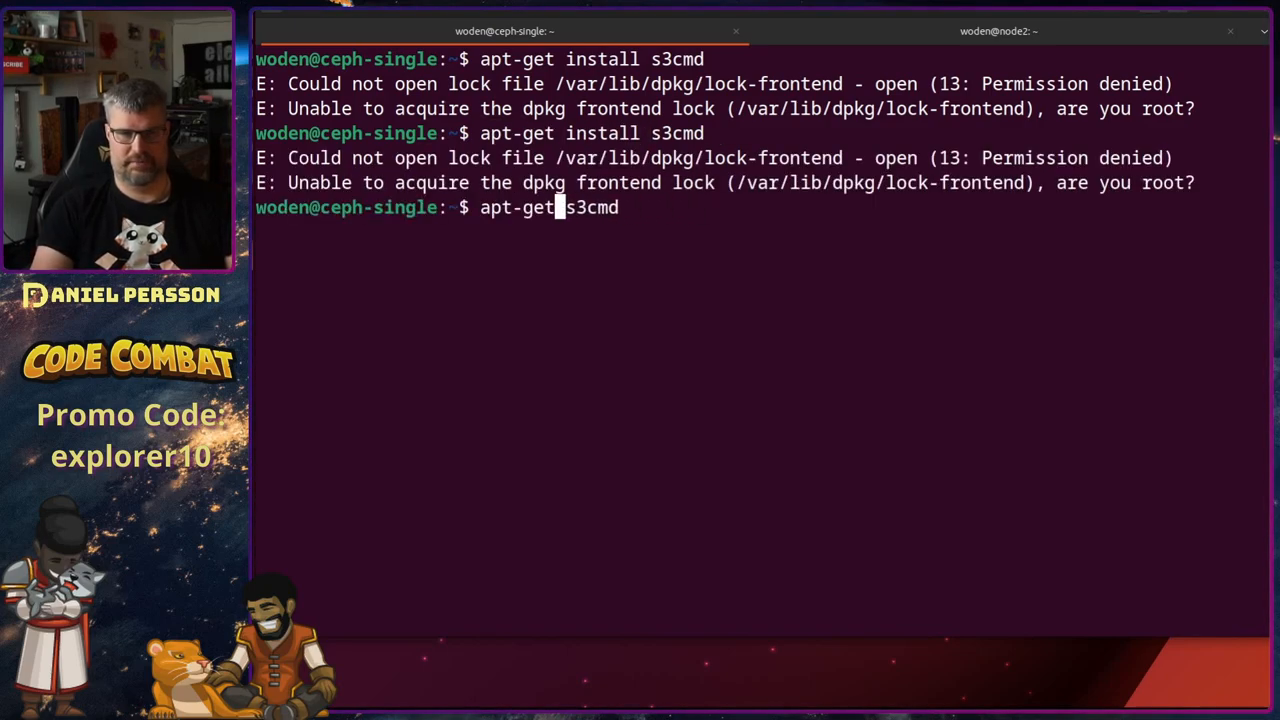
Step: Search packages with 'apt search s3cmd', confirming s3cmd 2.1.0-2 is installed
key("Return")
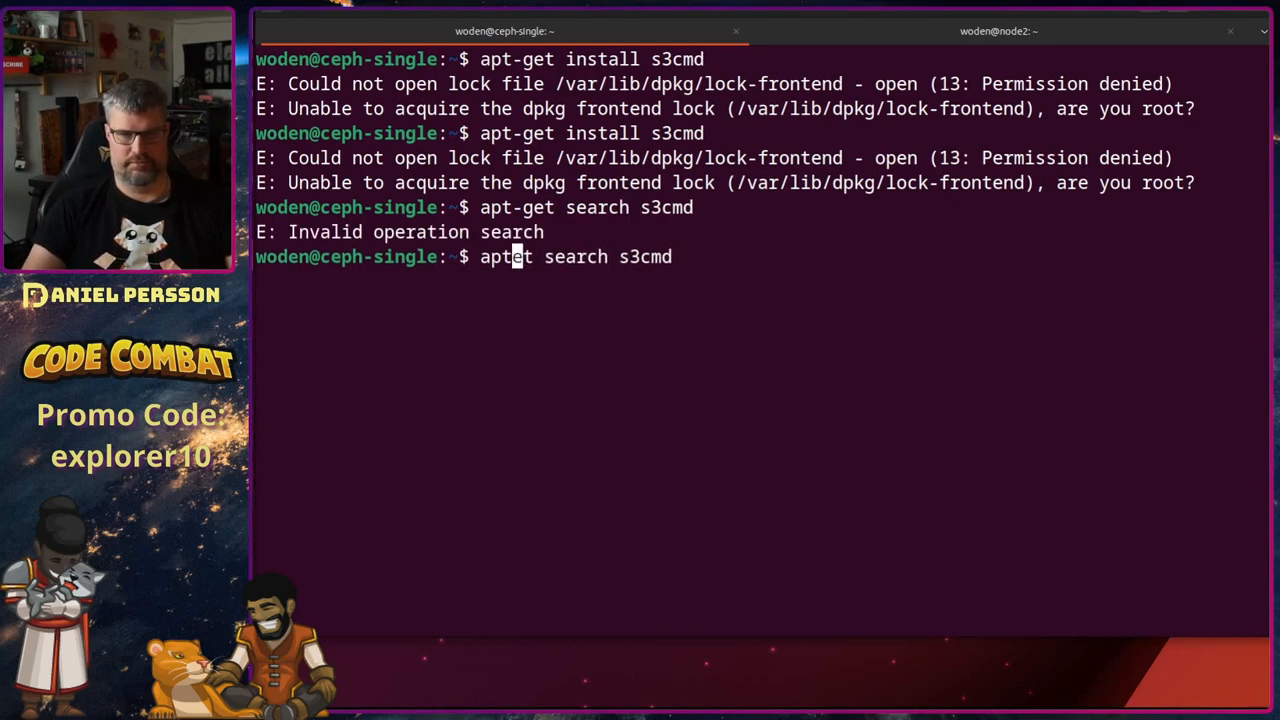
key("Return")
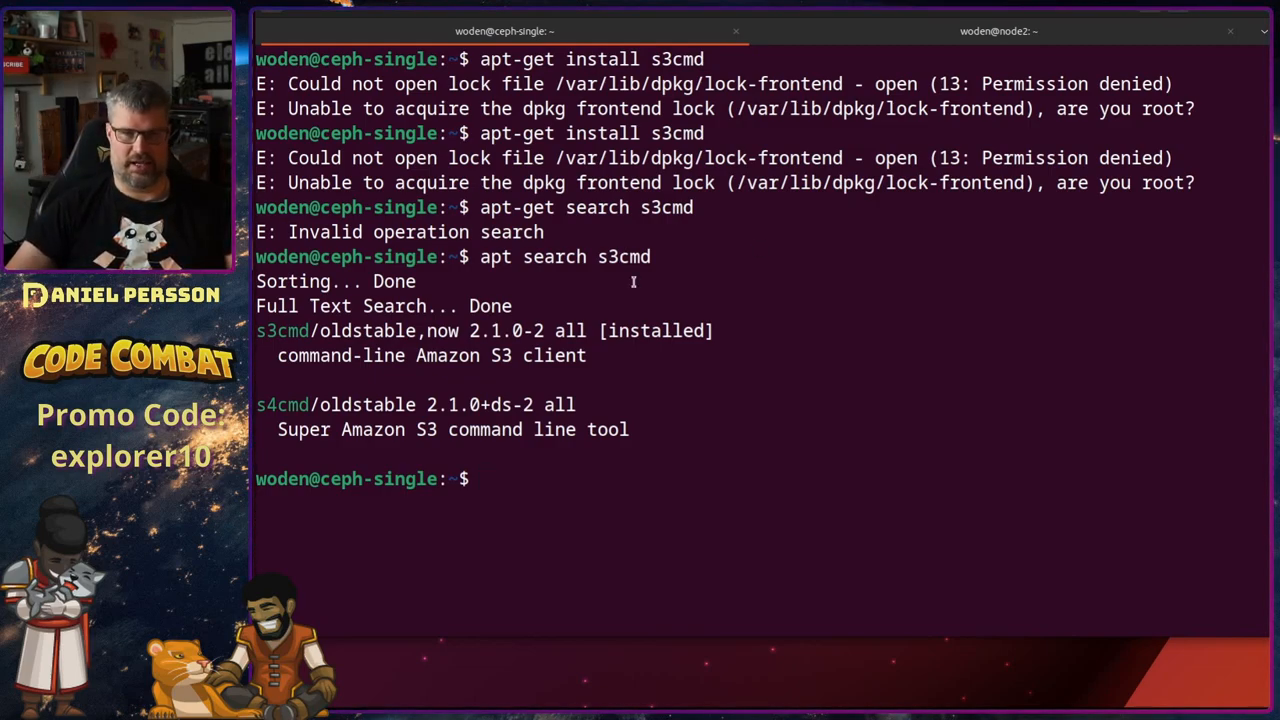
Step: Run 's3cmd getlifecycle s3://test' to print the one-day expiration rule XML
type("s3cmd getlifecycle s3://test")
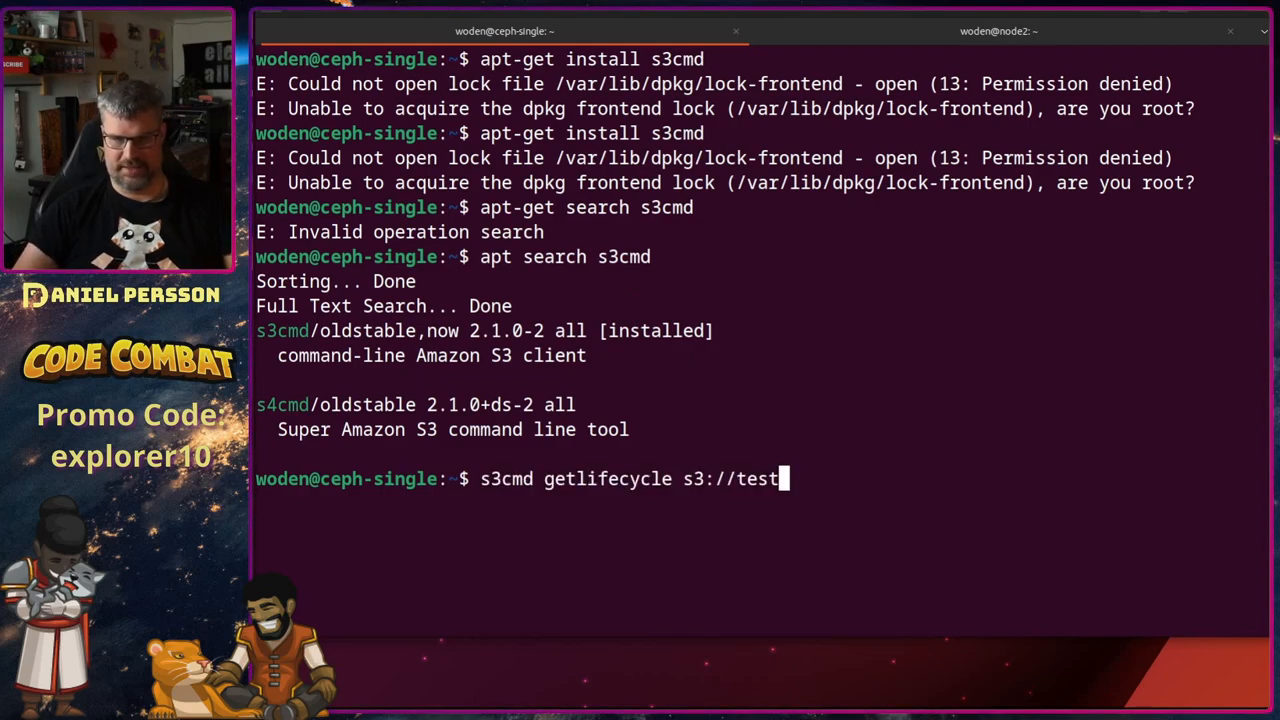
mouse_move(948, 468)
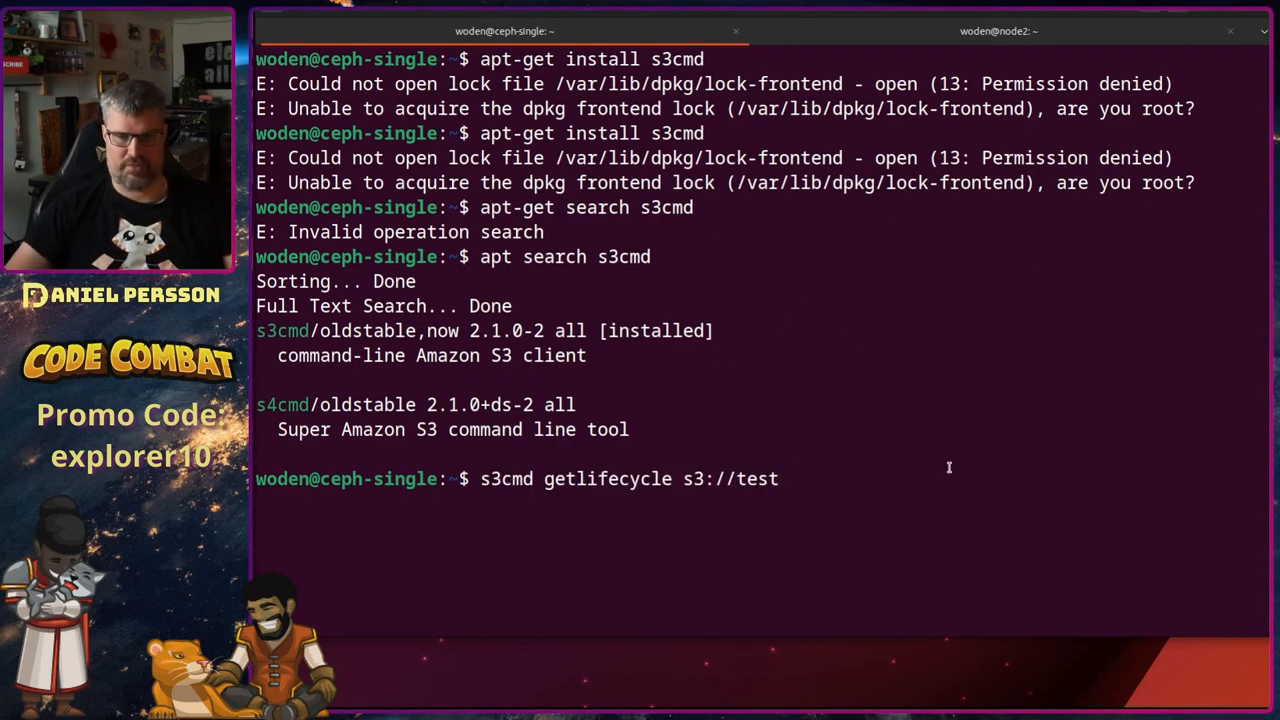
key("Return")
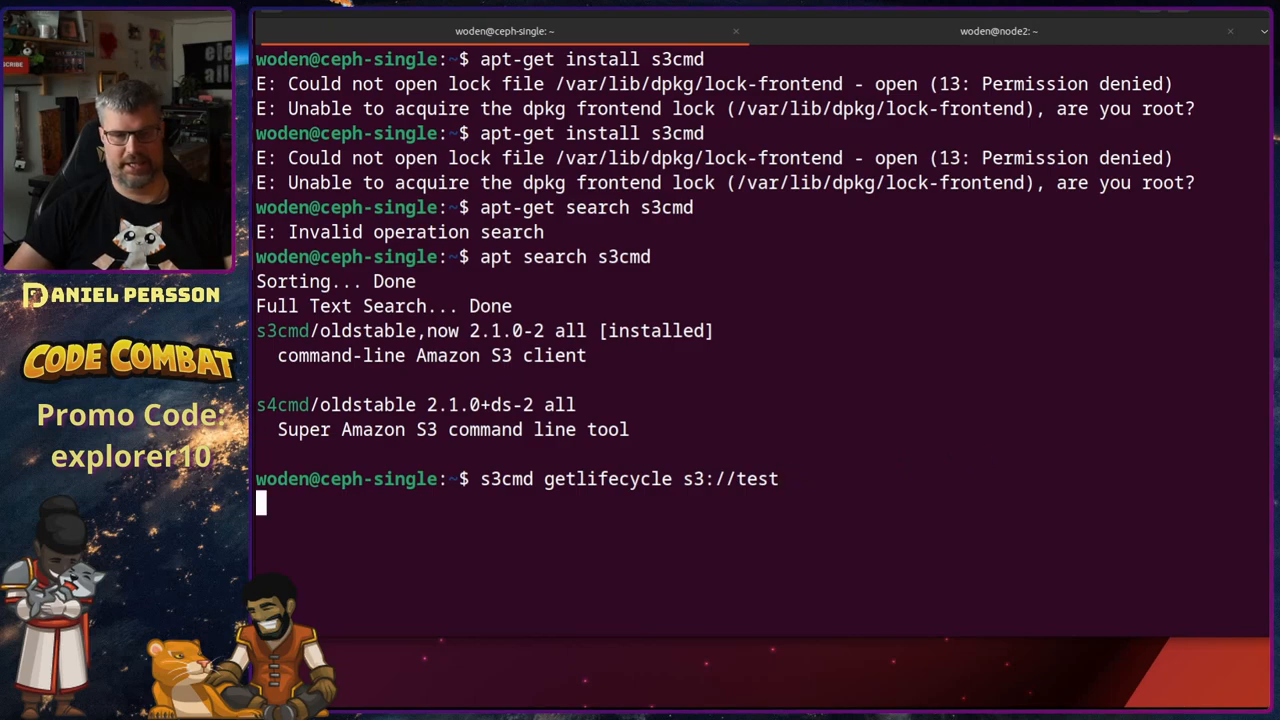
key("Return")
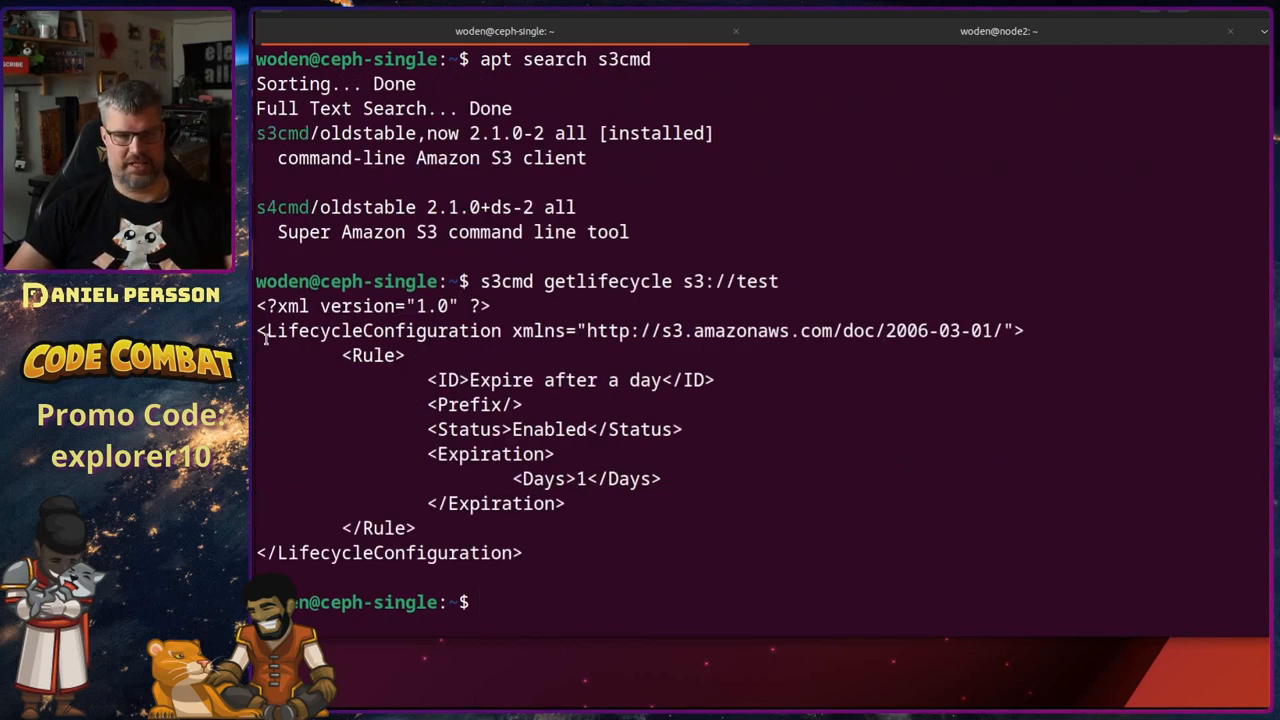
double_click(380, 330)
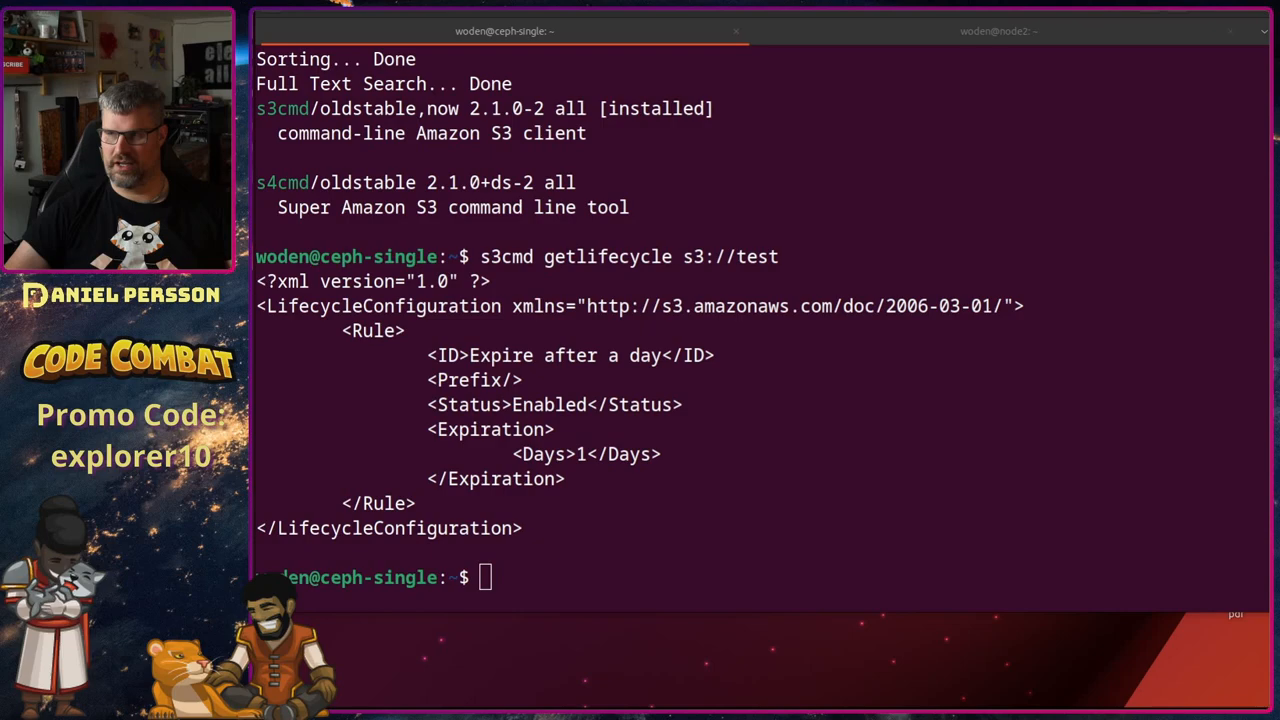
Step: Query rgw_lifecycle_work_time for client.rgw with sudo ceph config get
type("sudo ceph config get client.rgw rgw_lifecycle_work_time")
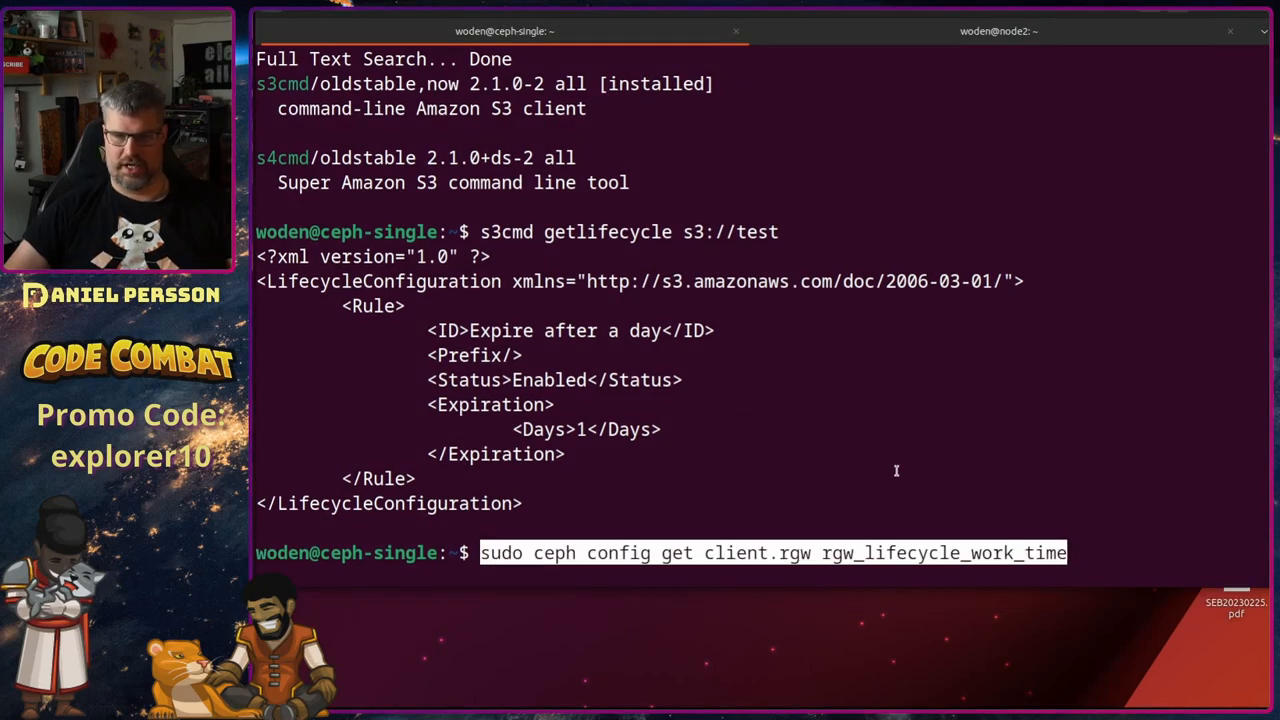
key("Return")
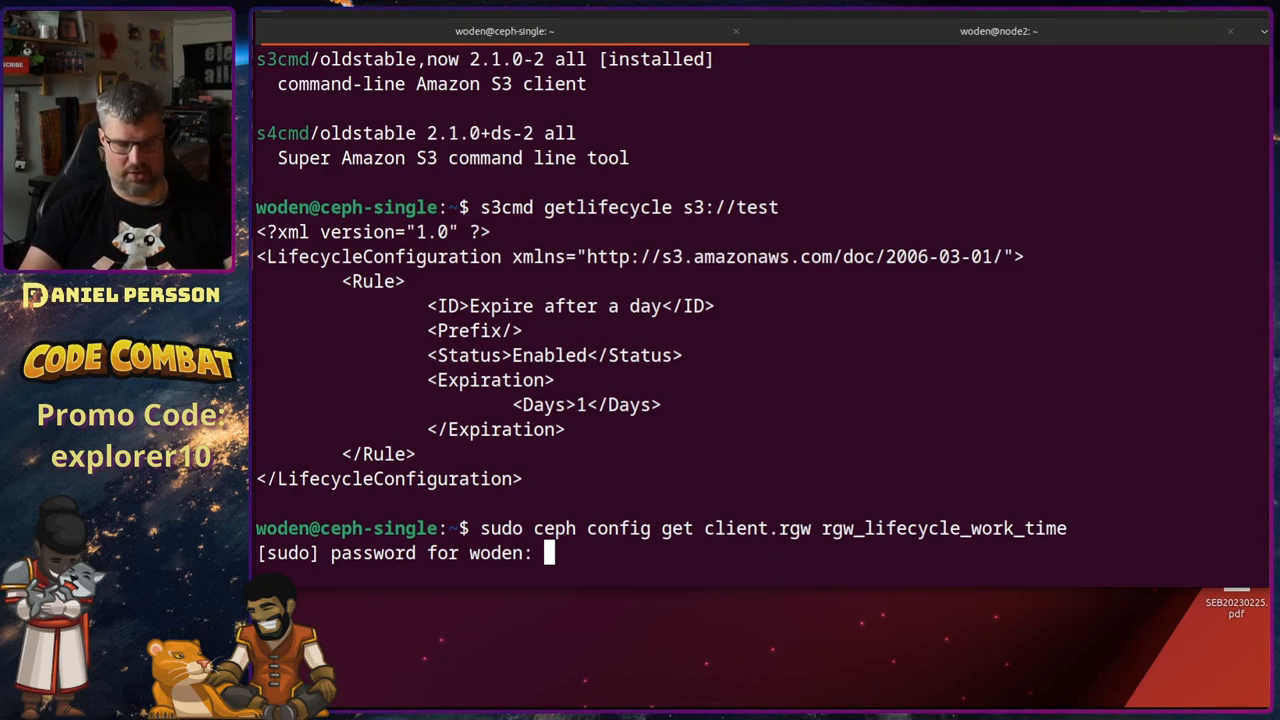
key("Return")
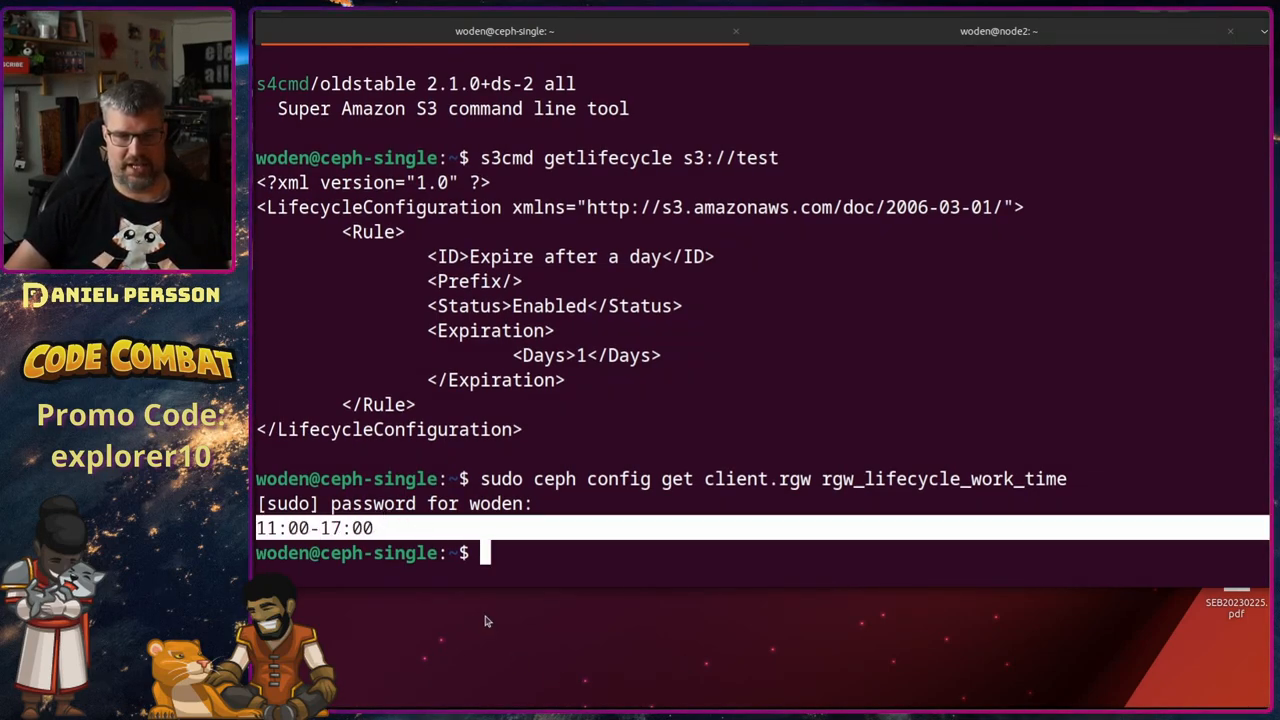
mouse_move(516, 576)
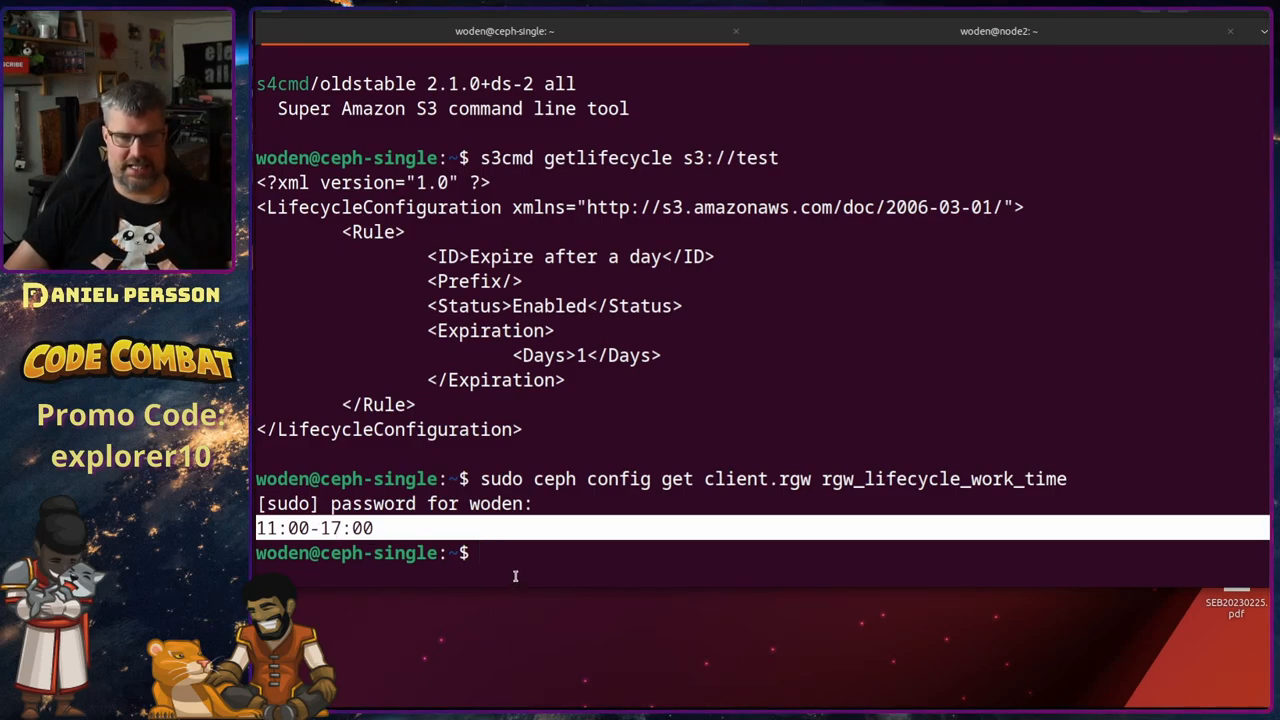
scroll("down", 3)
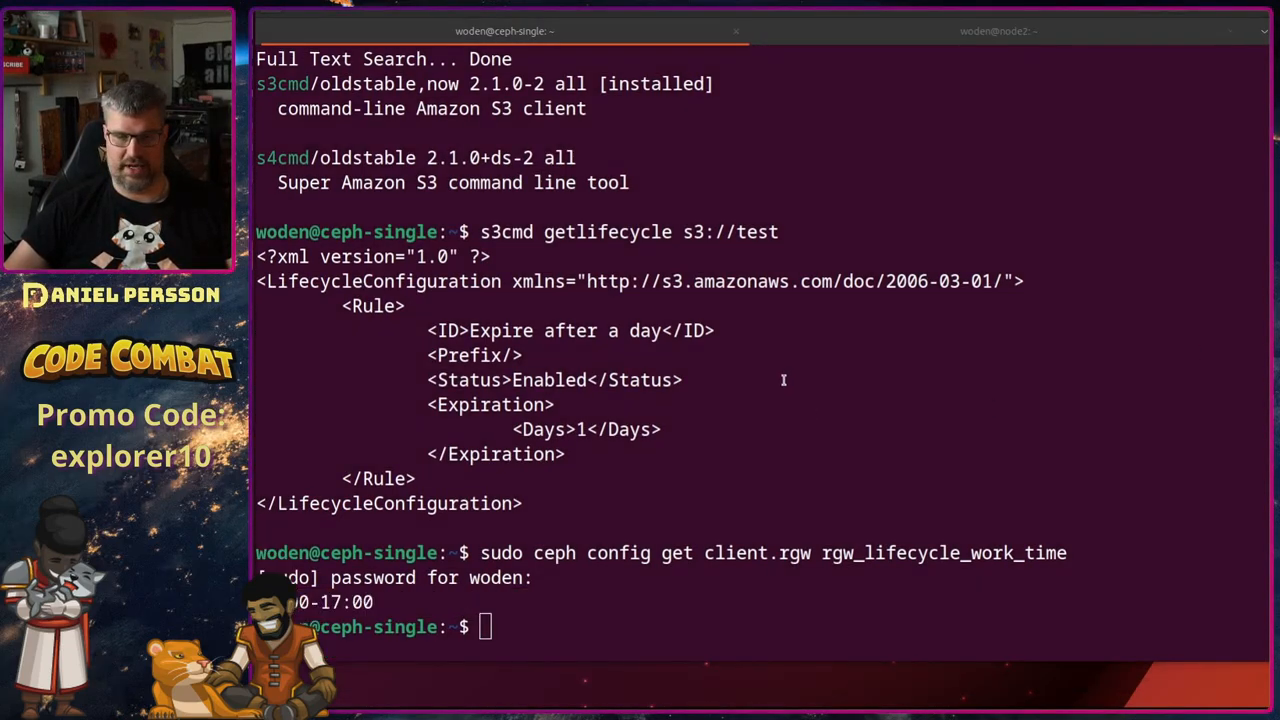
Step: Compose the config set for work time 11:00-17:00, then abandon it with Ctrl+C
type("sudo ceph config set client.rgw rgw_lifecycle_work_time 11:00-17:00")
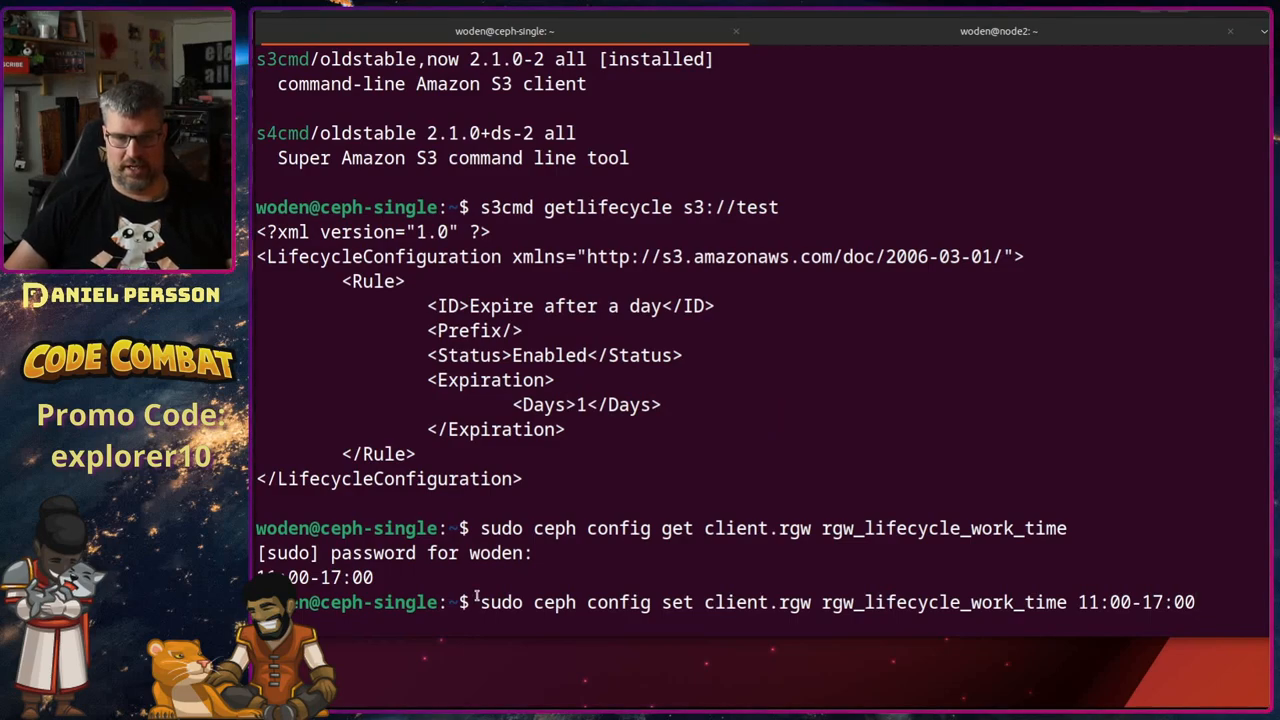
mouse_move(748, 602)
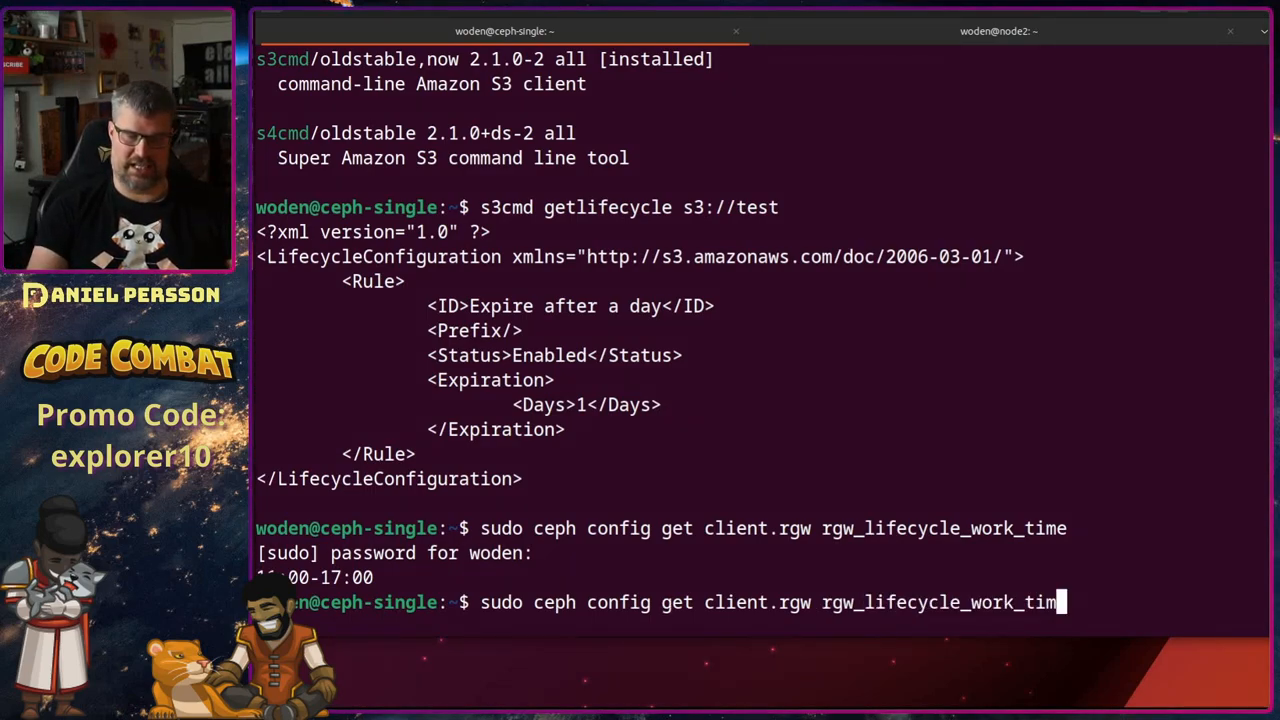
key("ctrl+c")
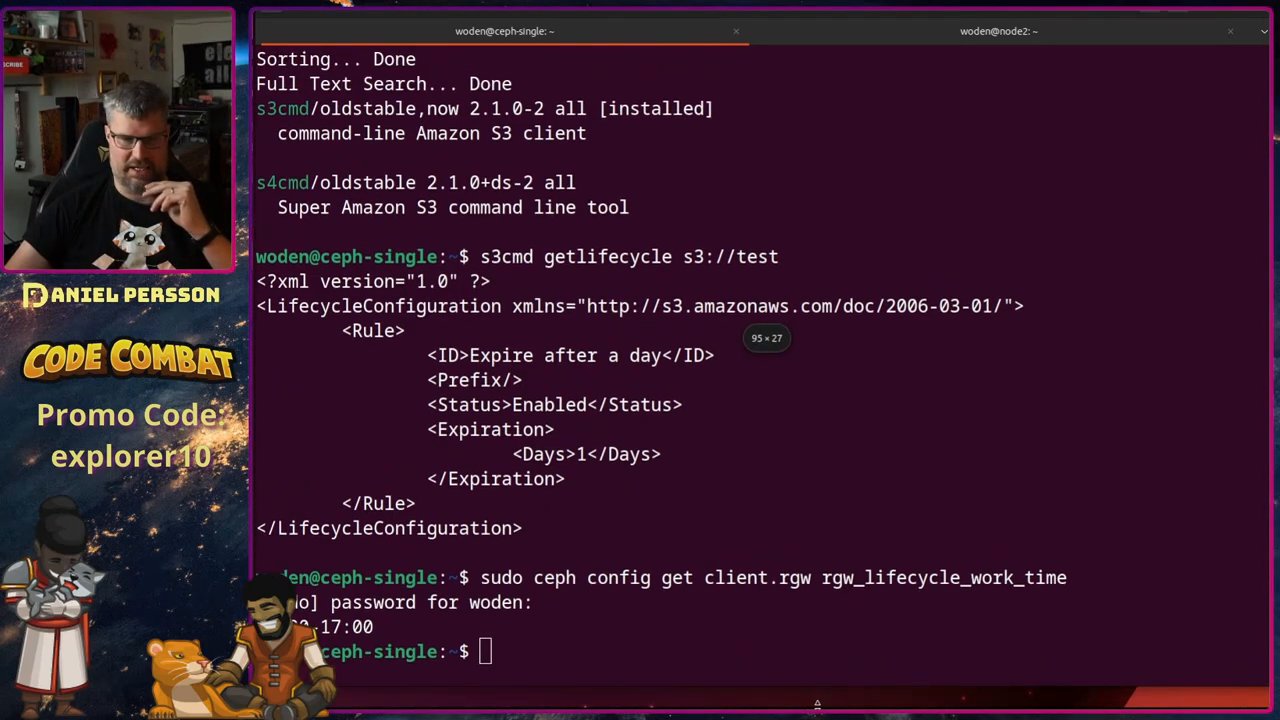
Step: View /etc/ceph/ceph.conf in vi and return to the shell
type("vi")
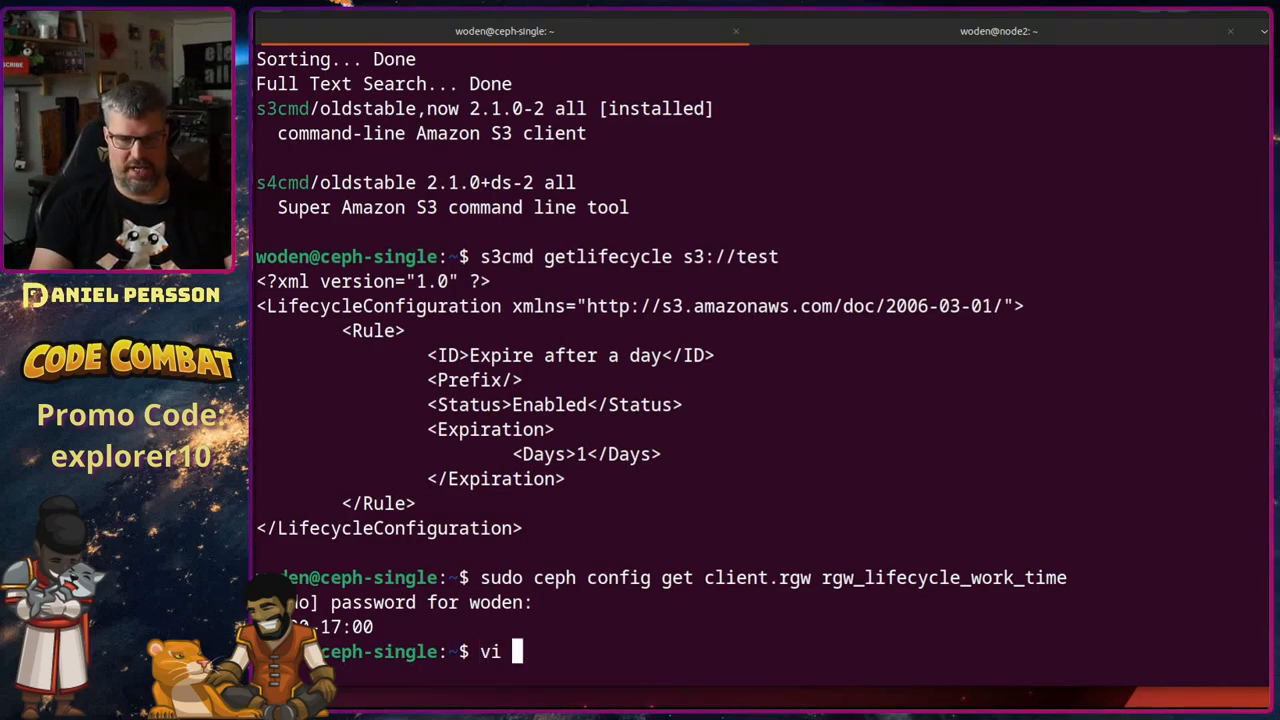
type("/etc/cp")
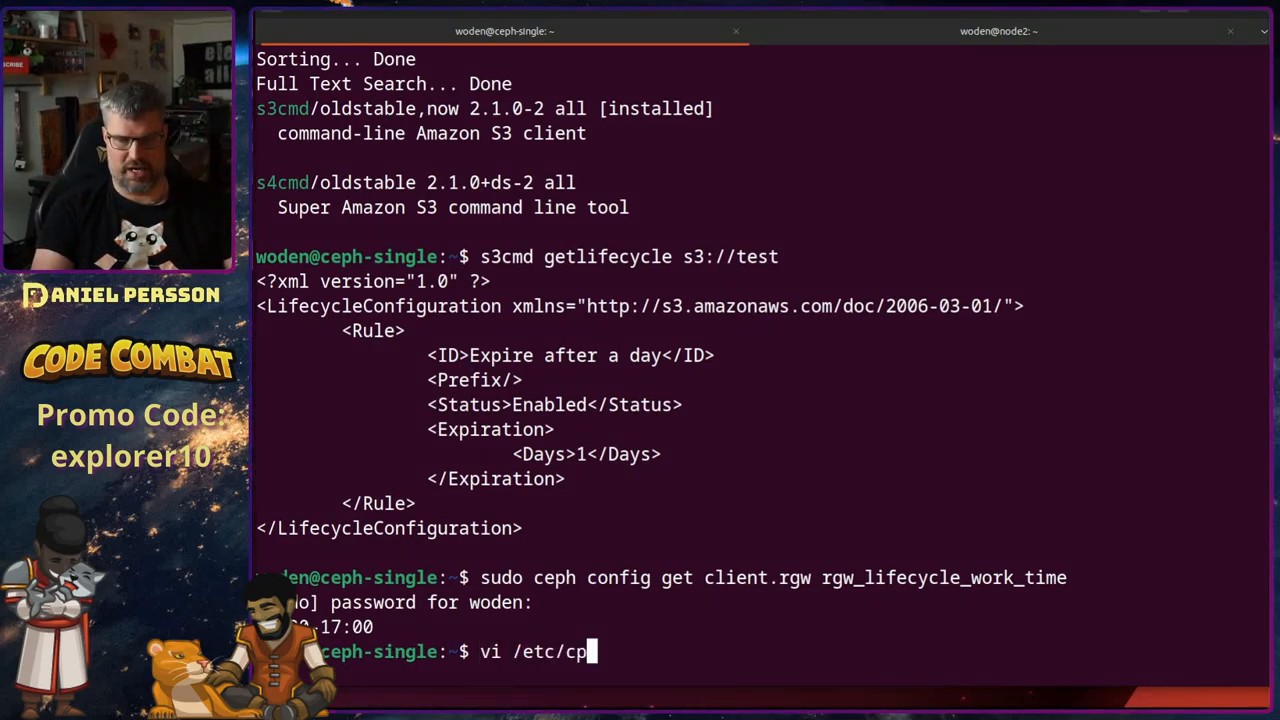
type("eph/c")
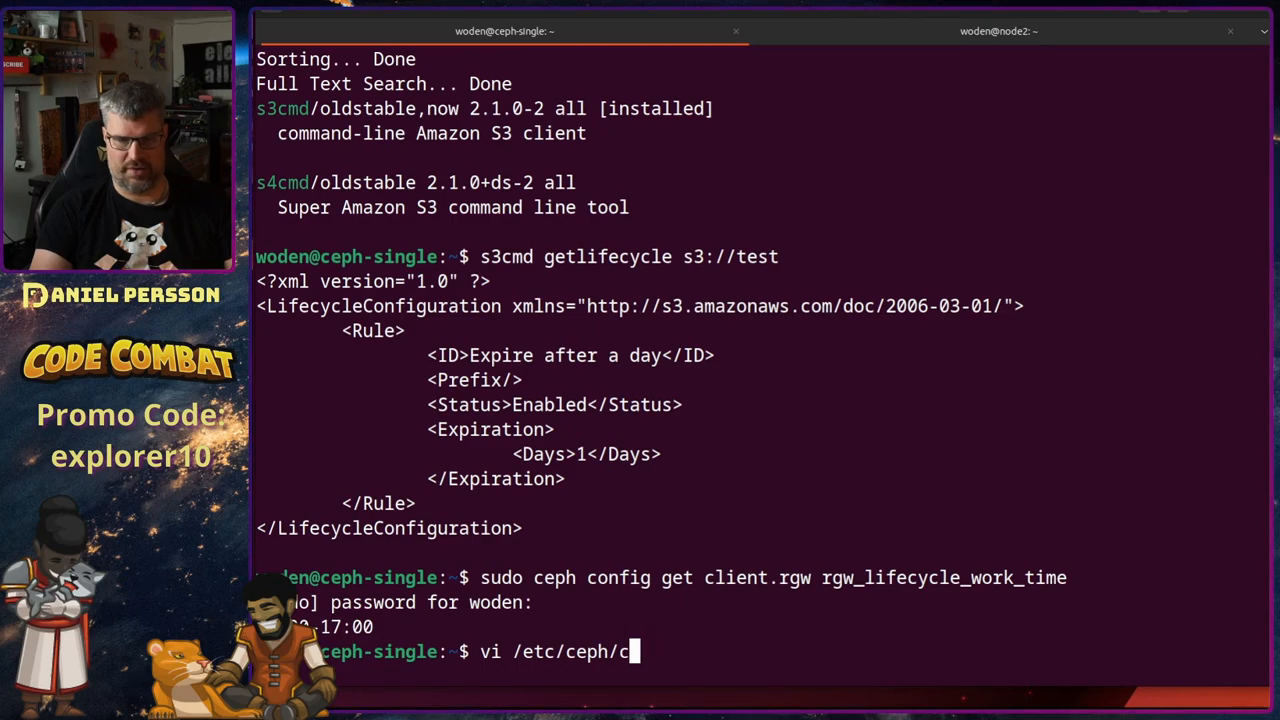
key("Return")
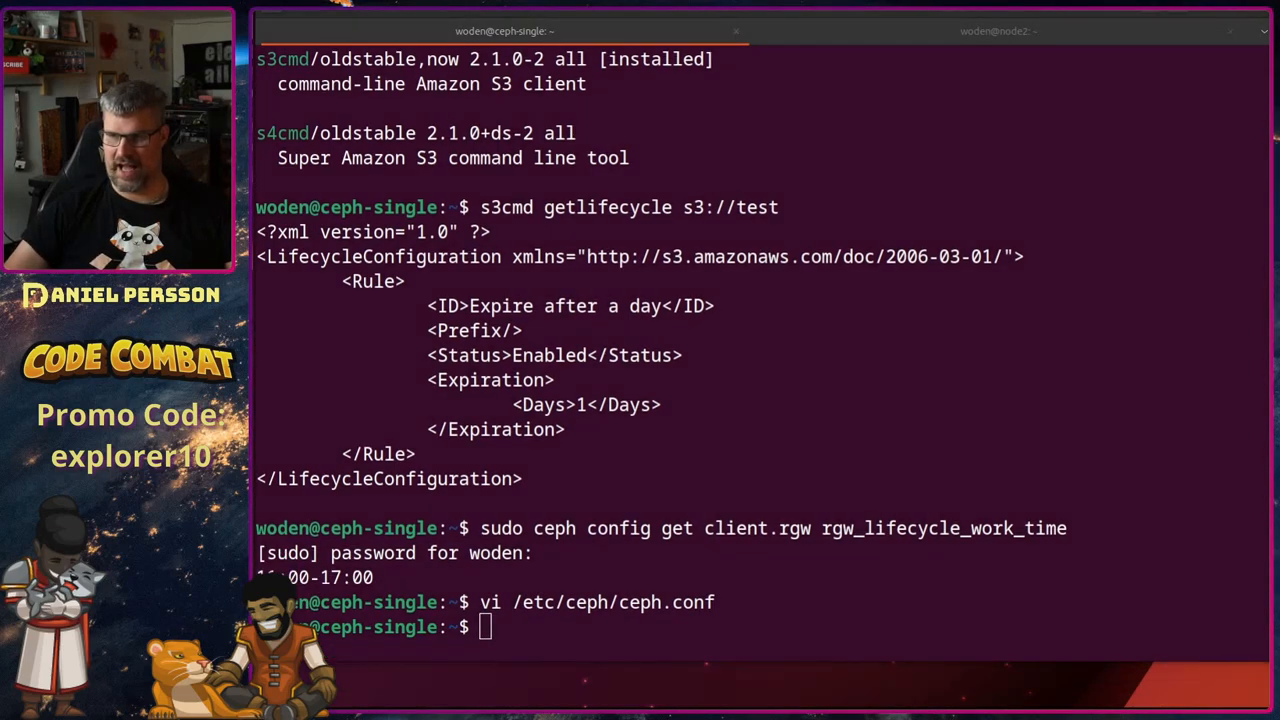
Step: Move into upload/ and put test0945 into s3://test after a failed put of test1
type("s3cmd put test1 s3://test")
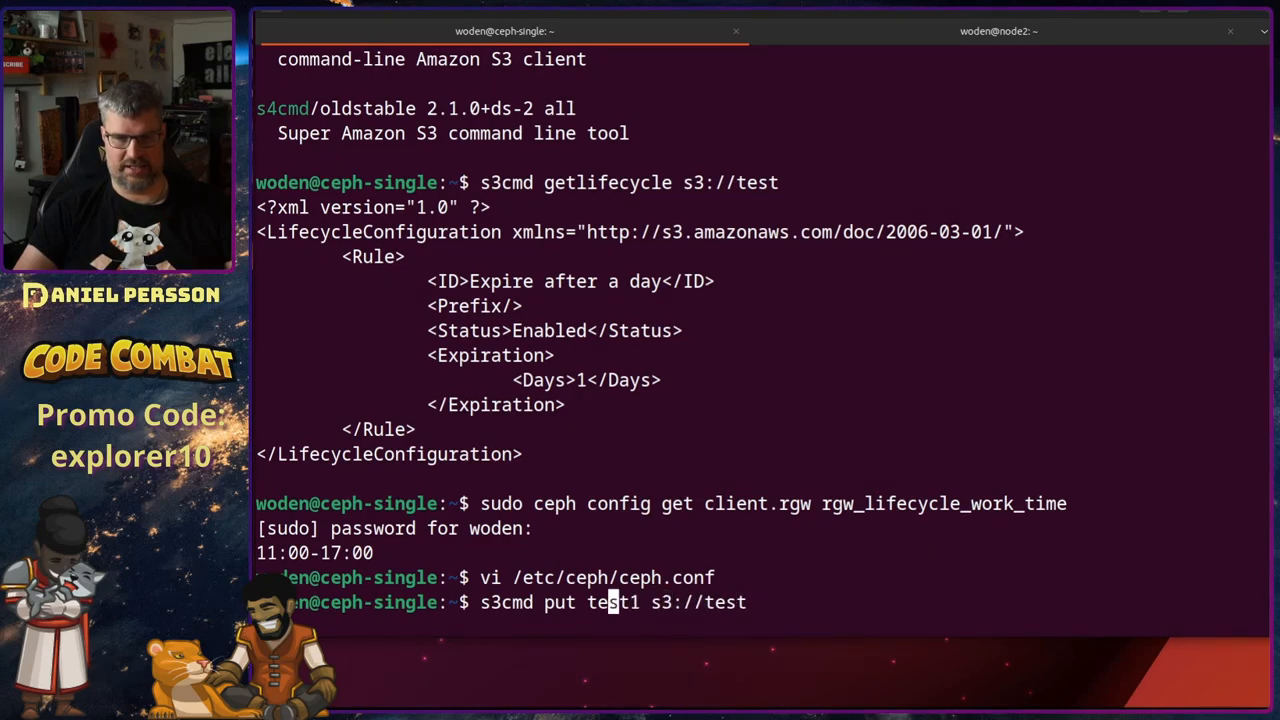
type("u")
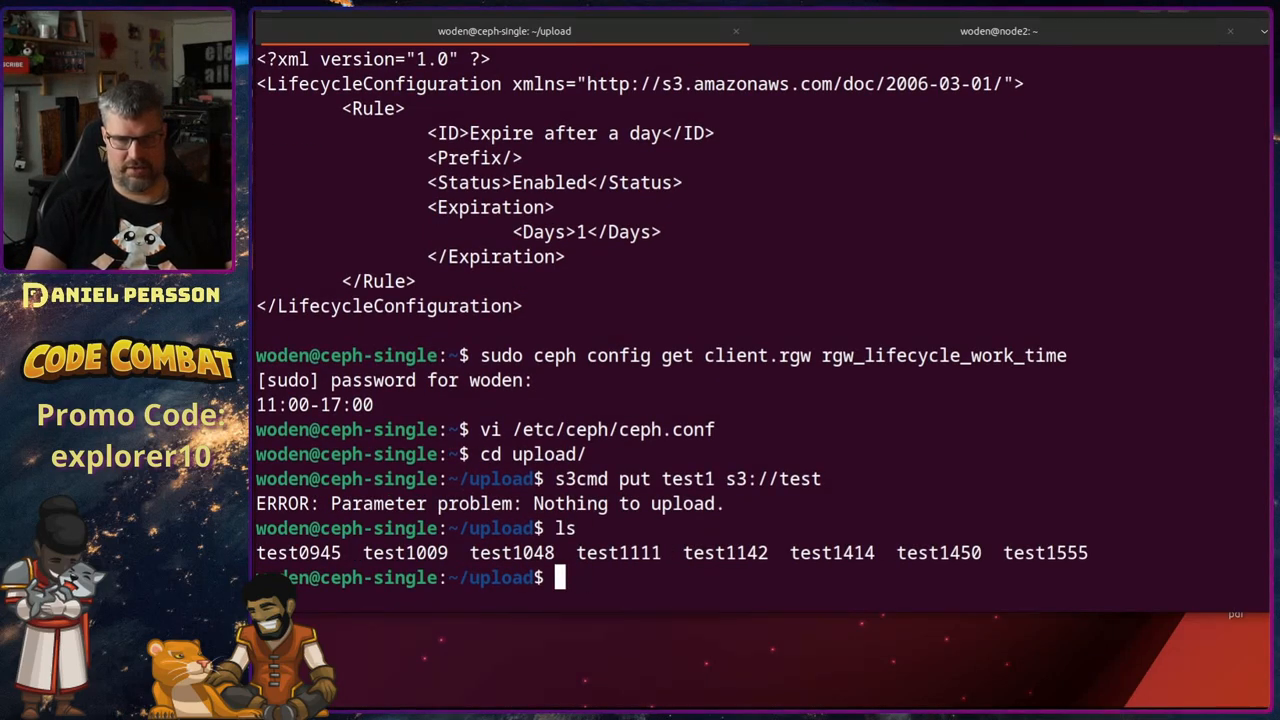
type("s3cmd put test1 s3://test")
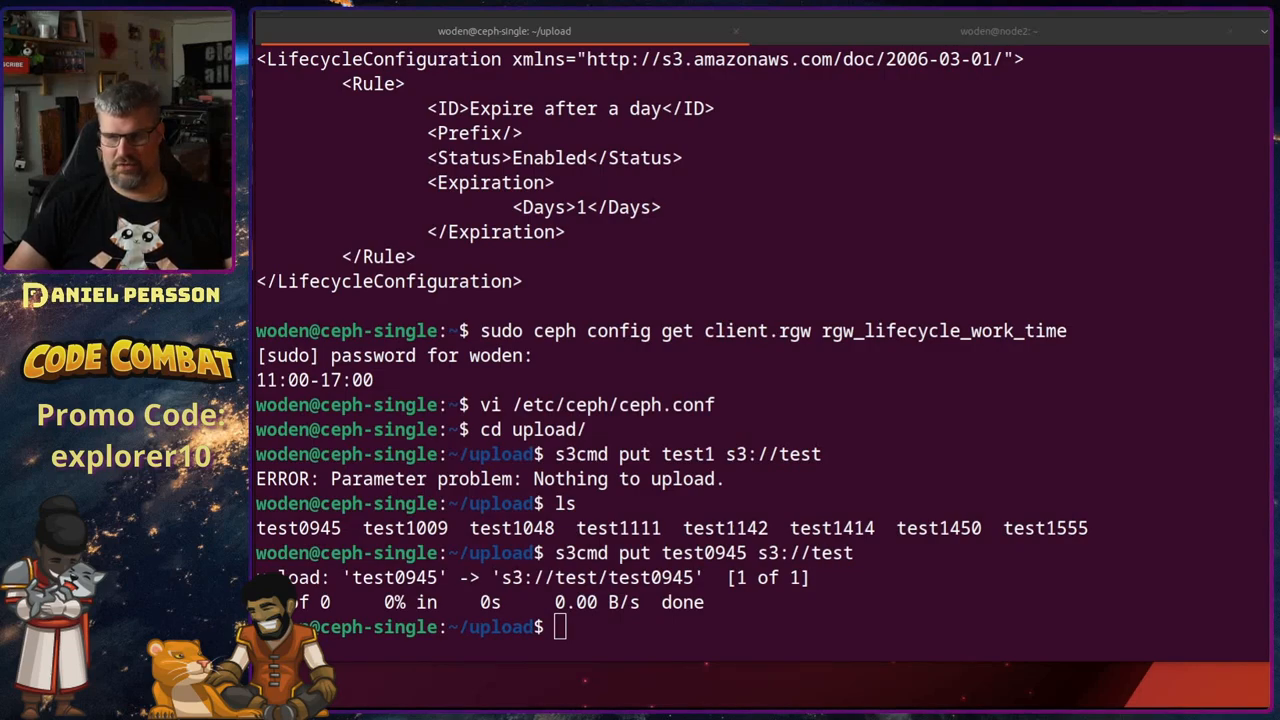
type("sudo apt install awscli")
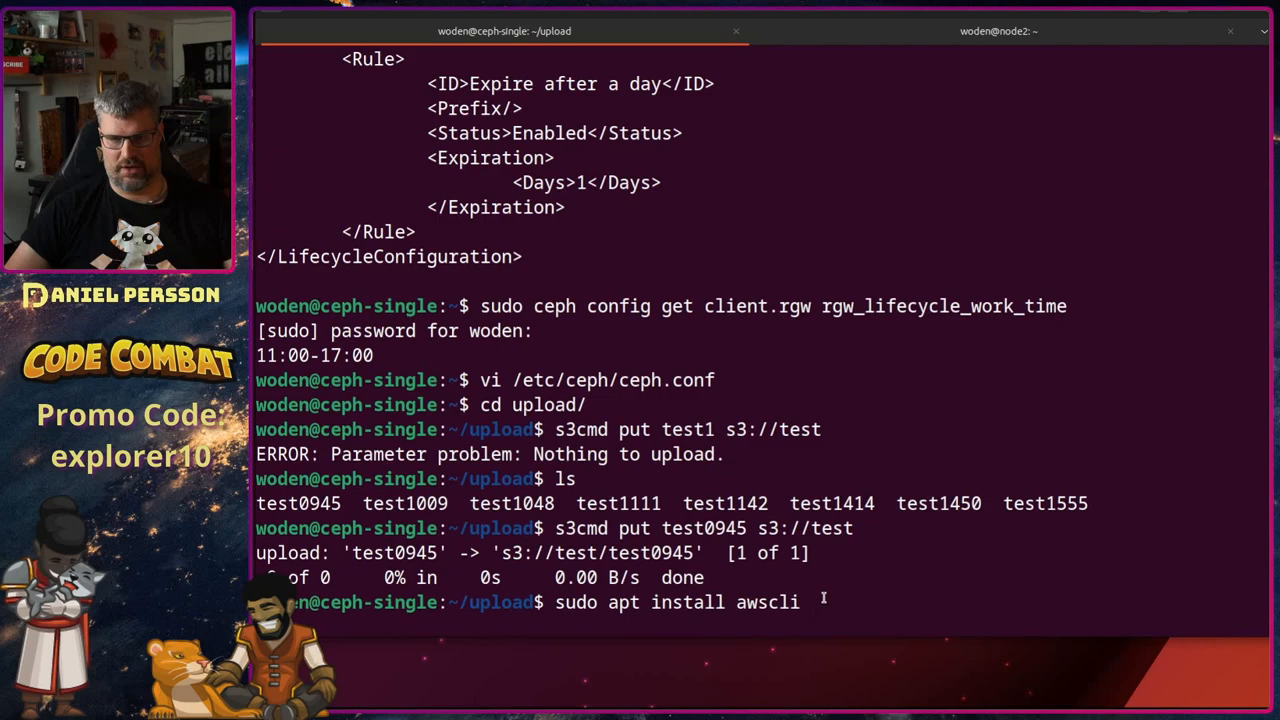
Step: Run 'sudo apt install awscli'; version 1.19.1 is already installed, then start a head-object command
key("Return")
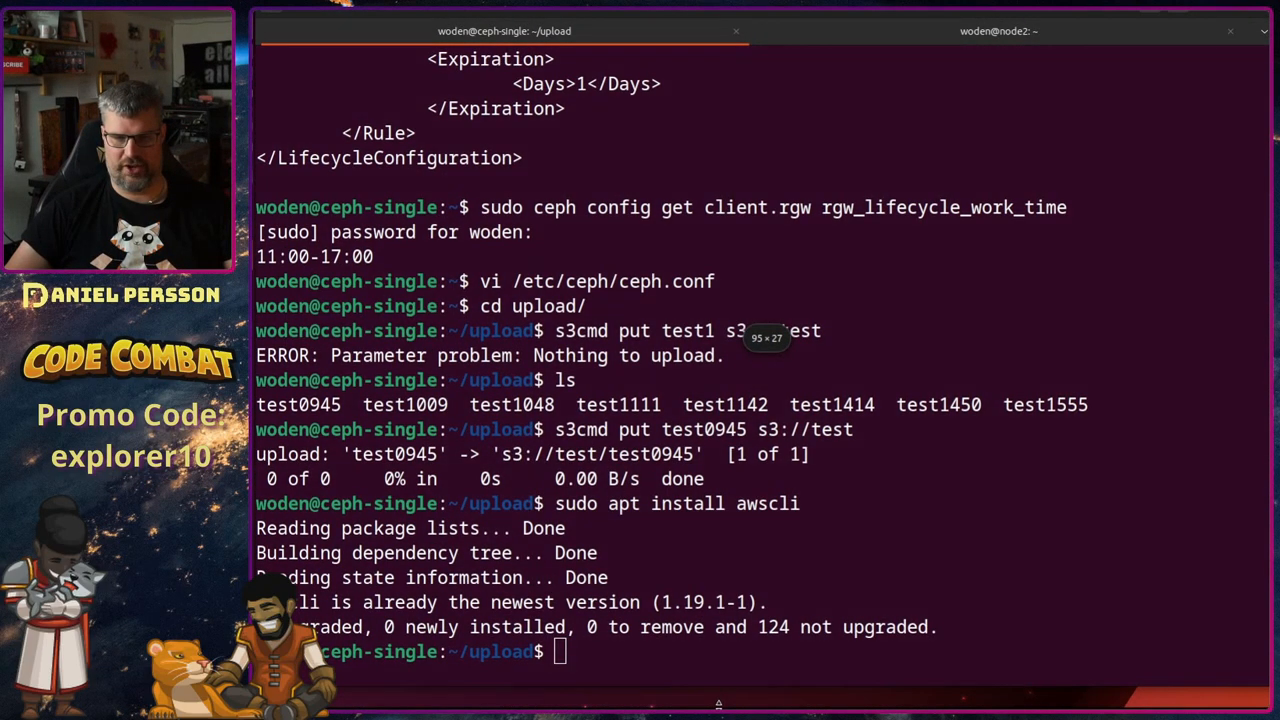
type("aws s3api head-object --bucket test --key test1 --endpoint-url http://192.168.6.31:8080")
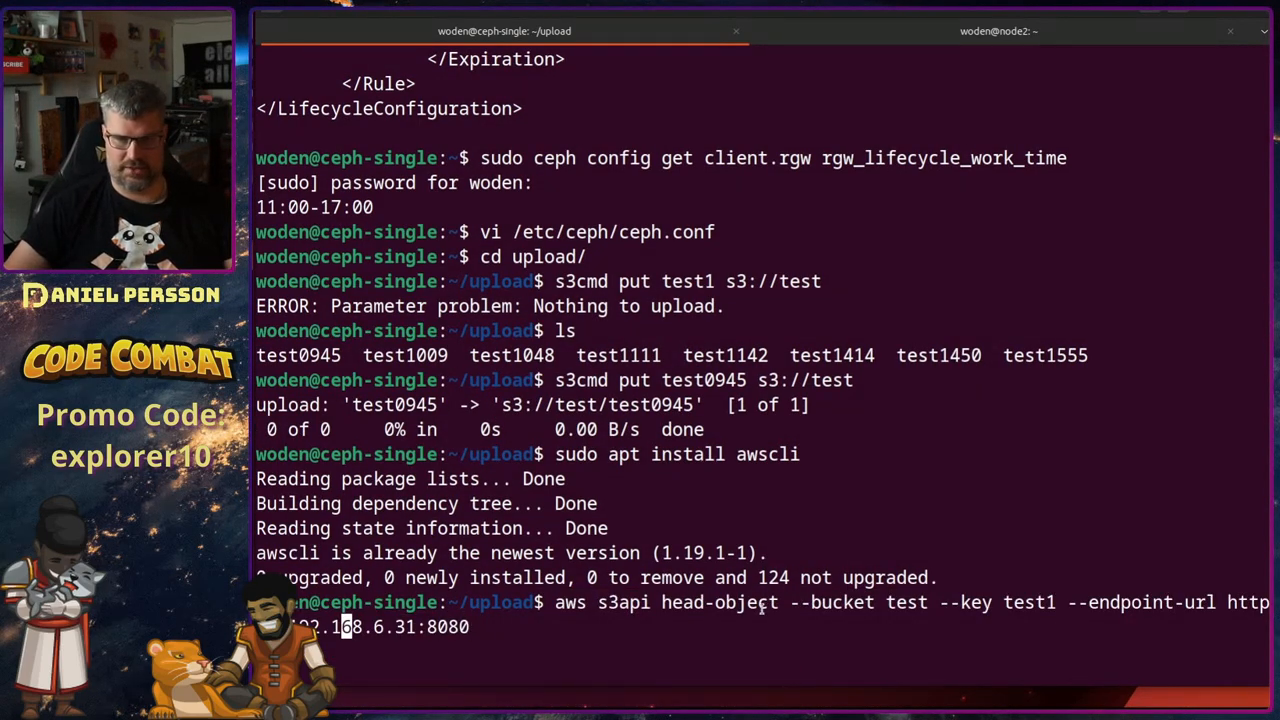
Step: Change the head-object key to test0945 and show its metadata with expiry 10 Oct 2023
double_click(622, 602)
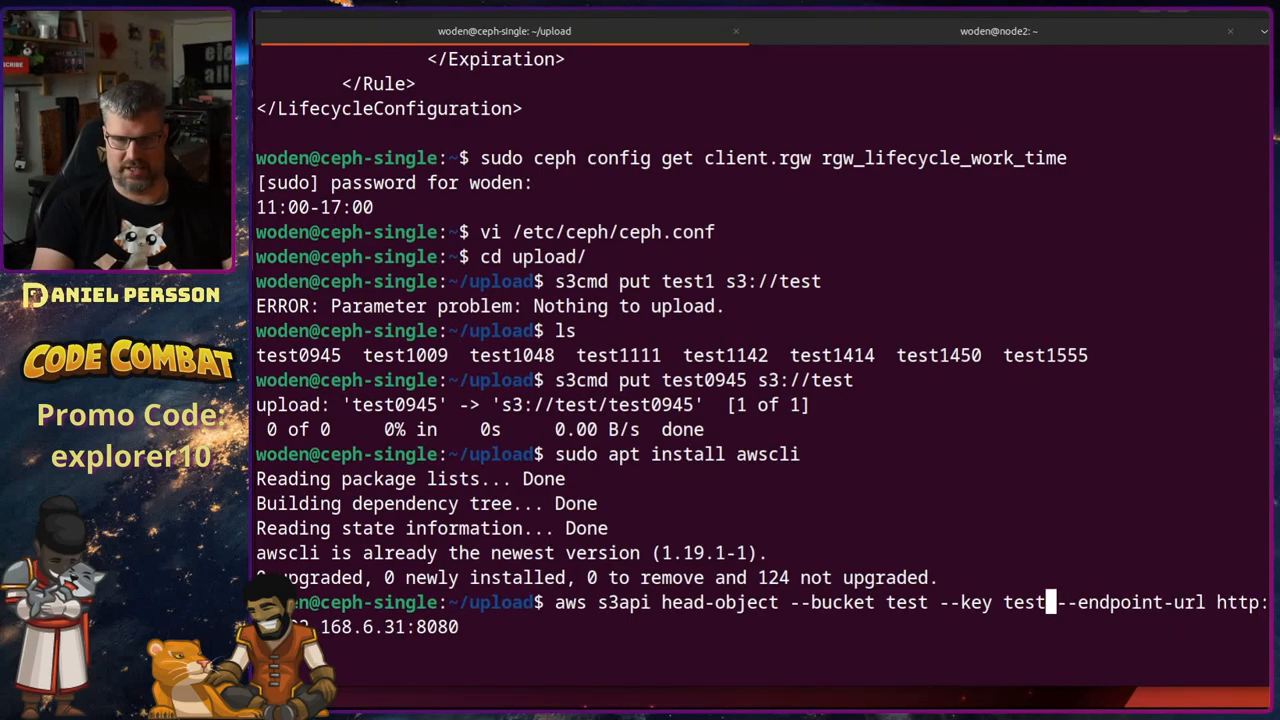
type("09")
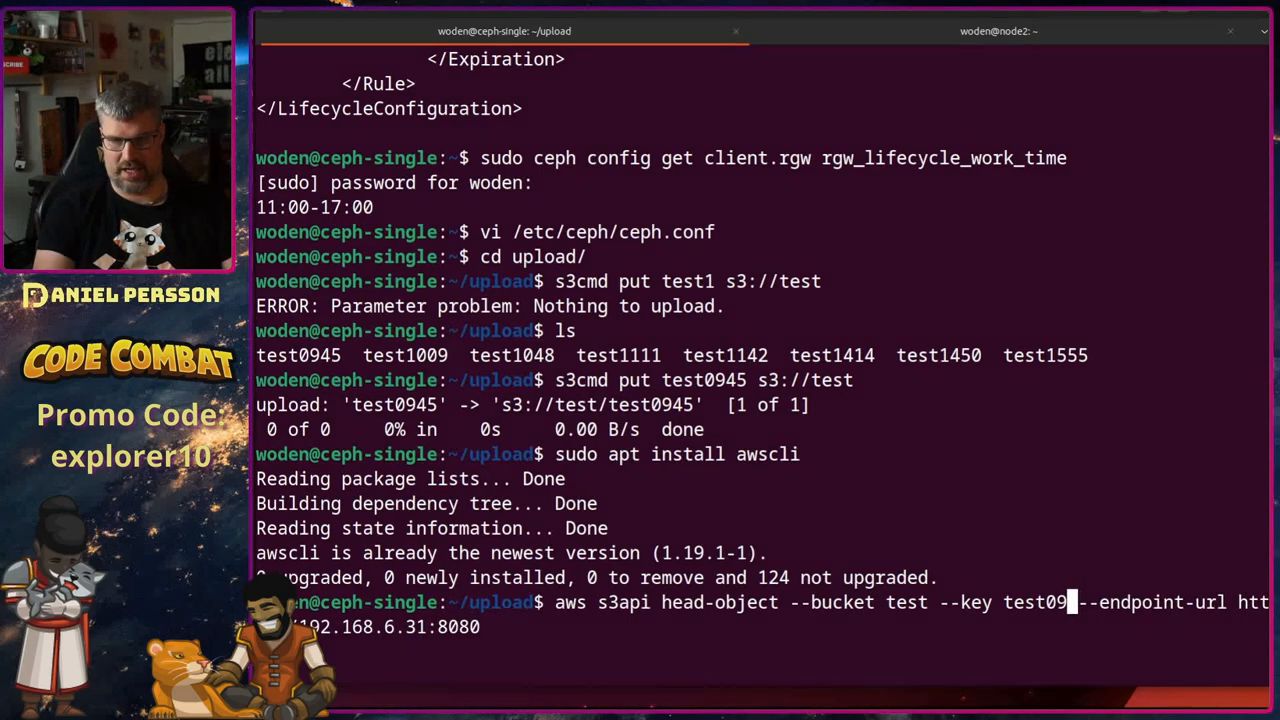
type("45")
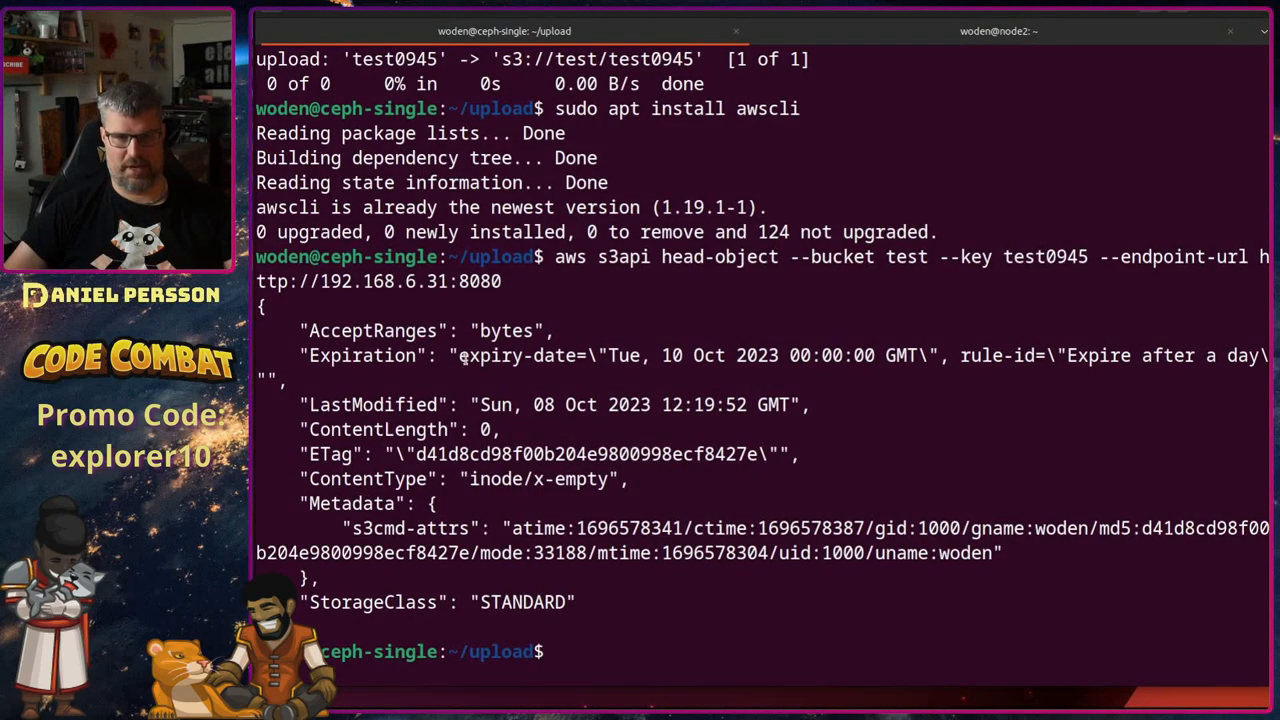
double_click(520, 356)
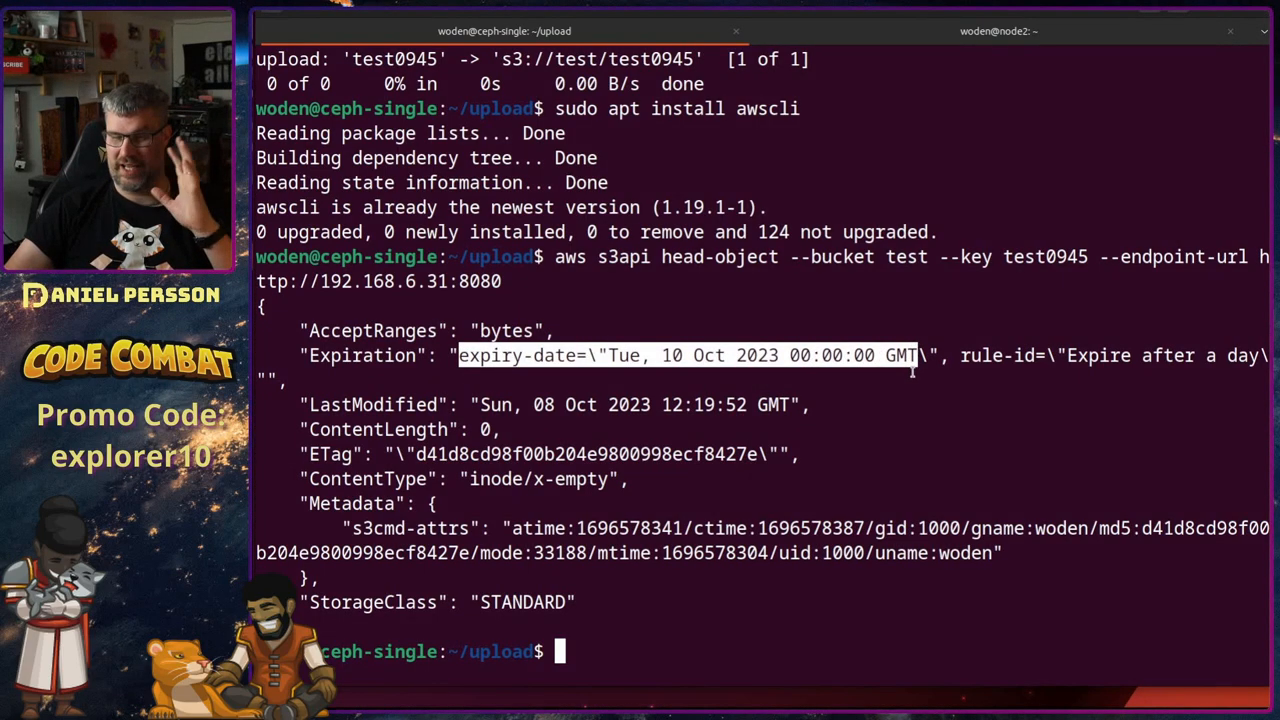
mouse_move(730, 378)
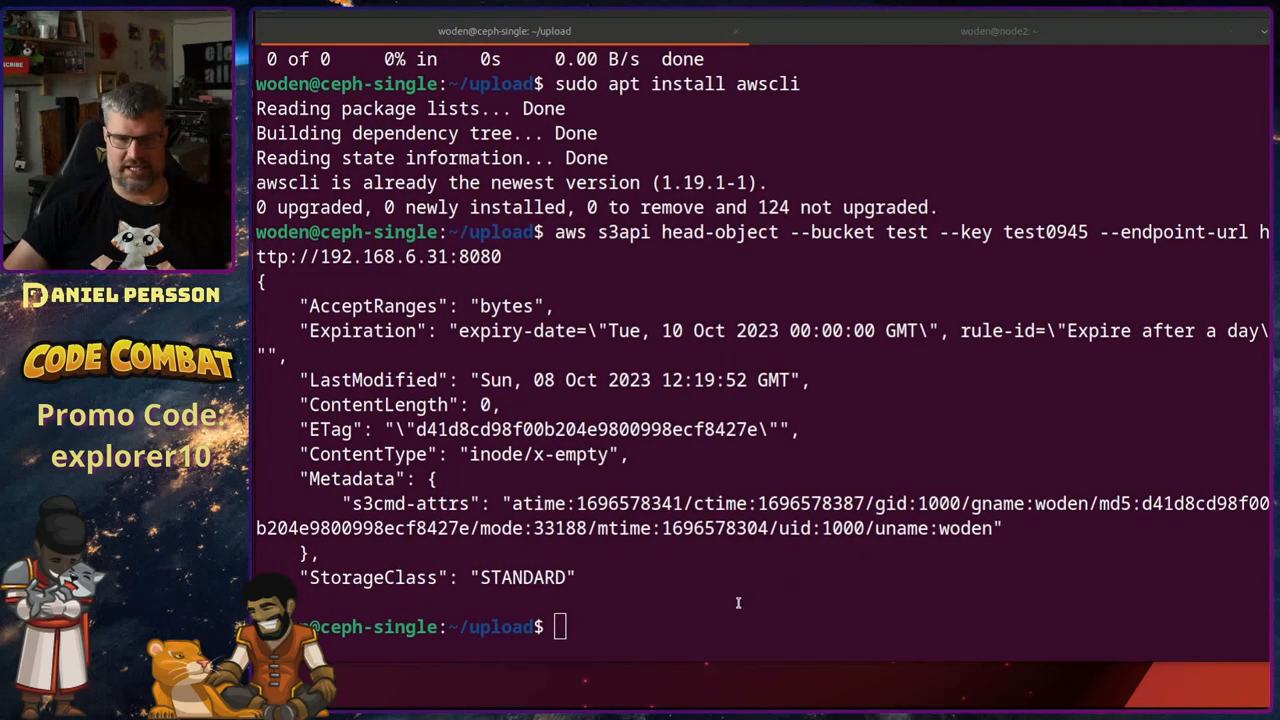
type("sudo radosgw-admin lc list")
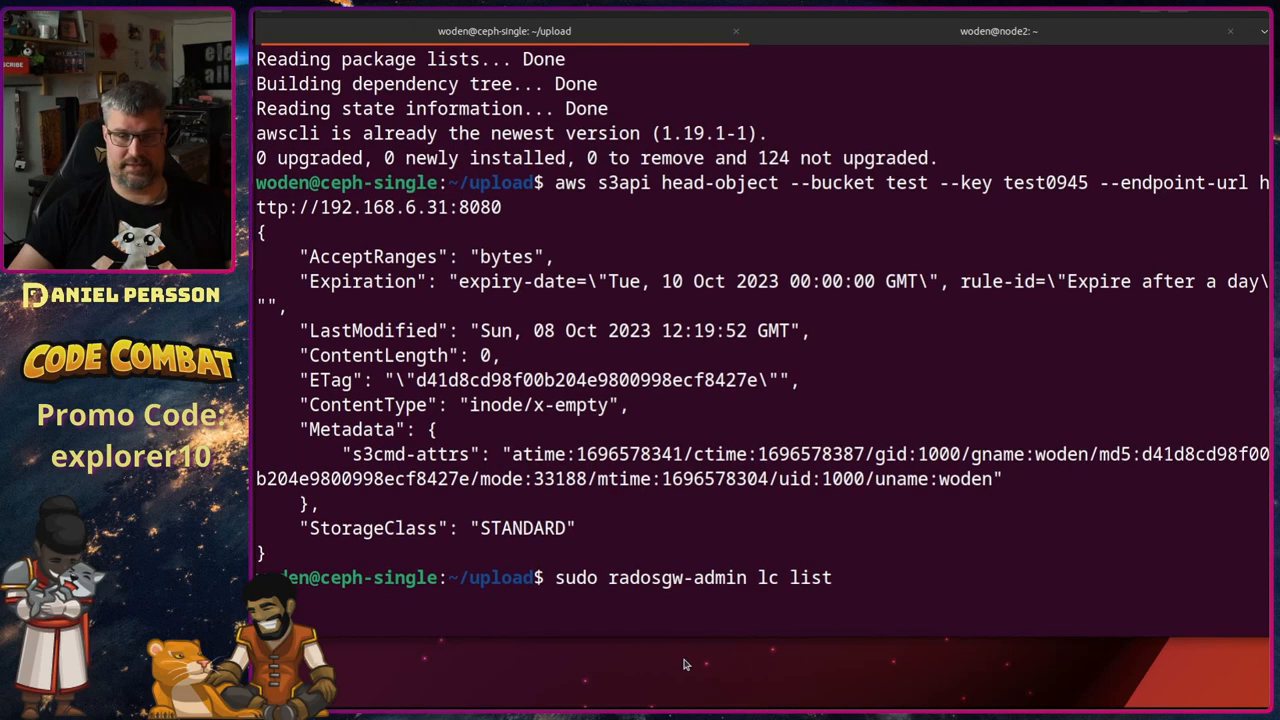
Step: Run 'radosgw-admin lc list' and 'lc process', showing the test bucket's status COMPLETE
key("Return")
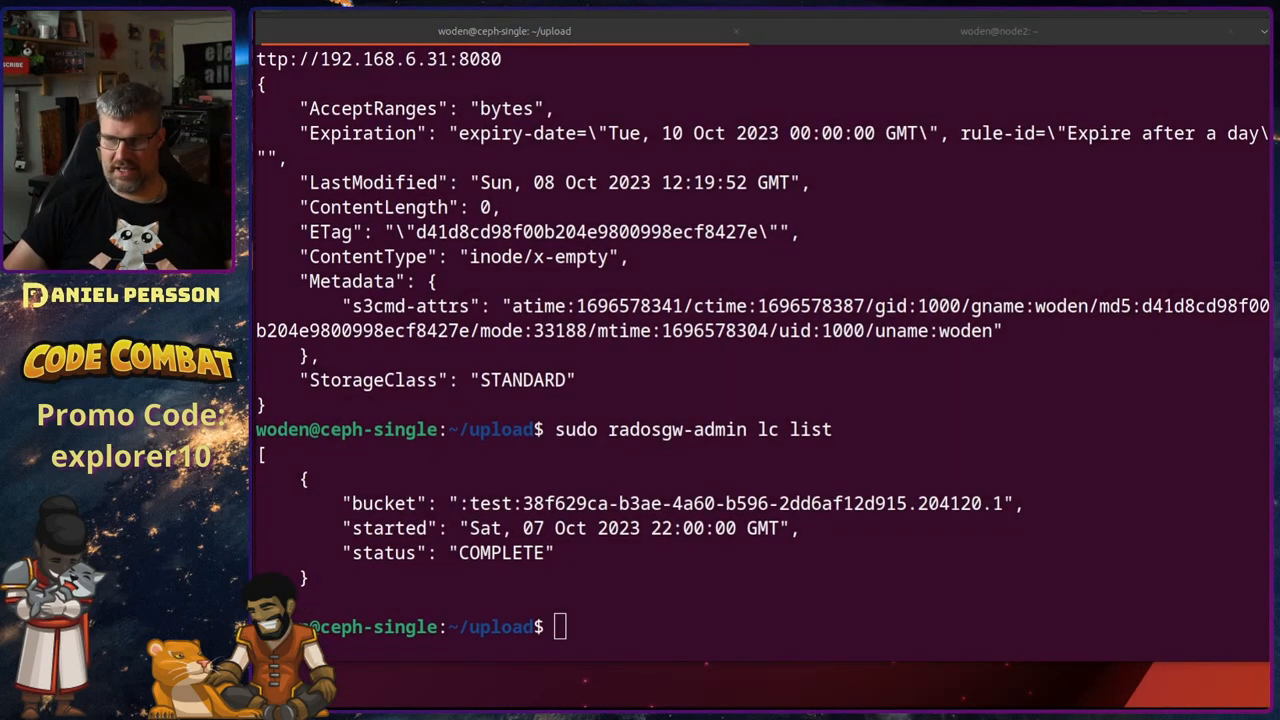
type("sudo radosgw-admin lc process")
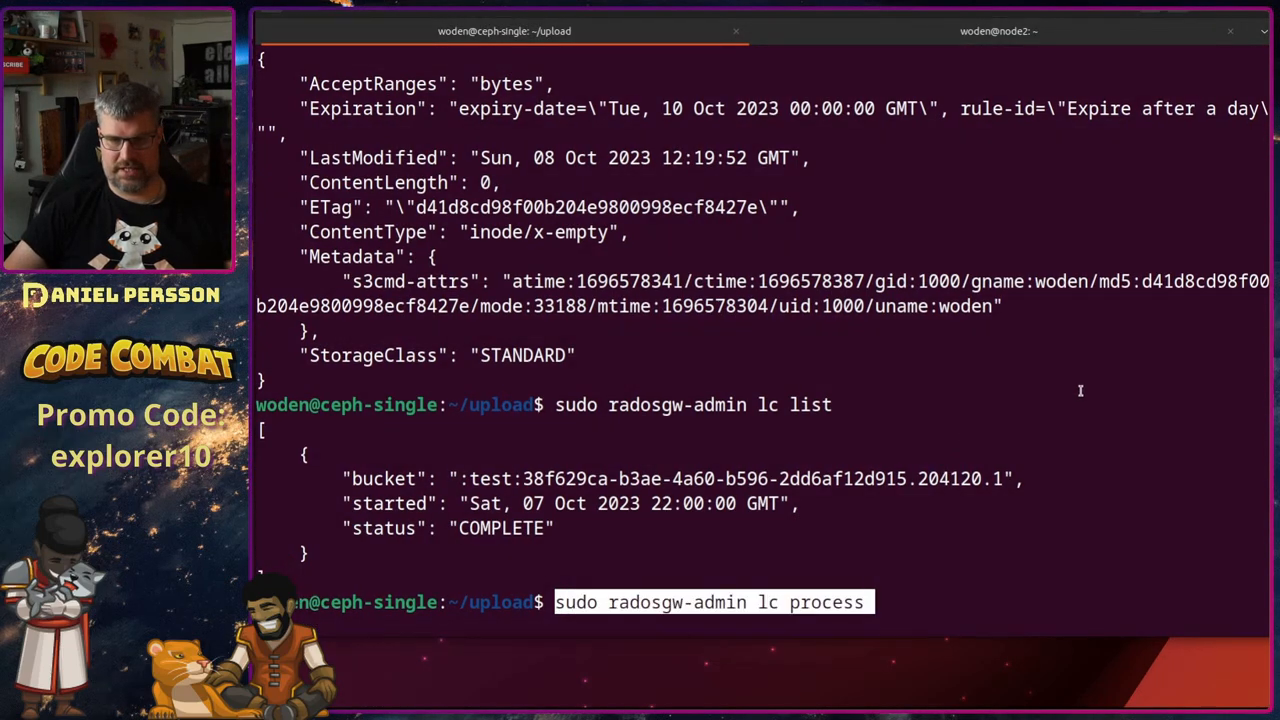
scroll("up", 3)
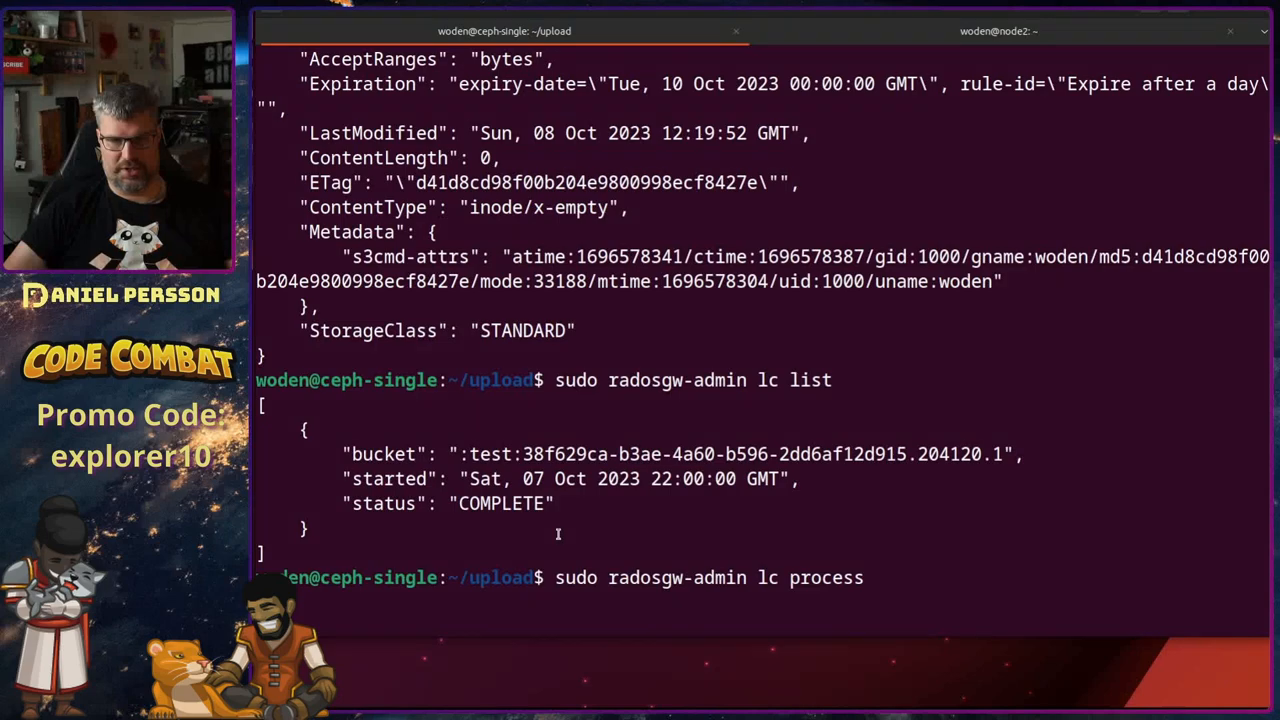
key("Return")
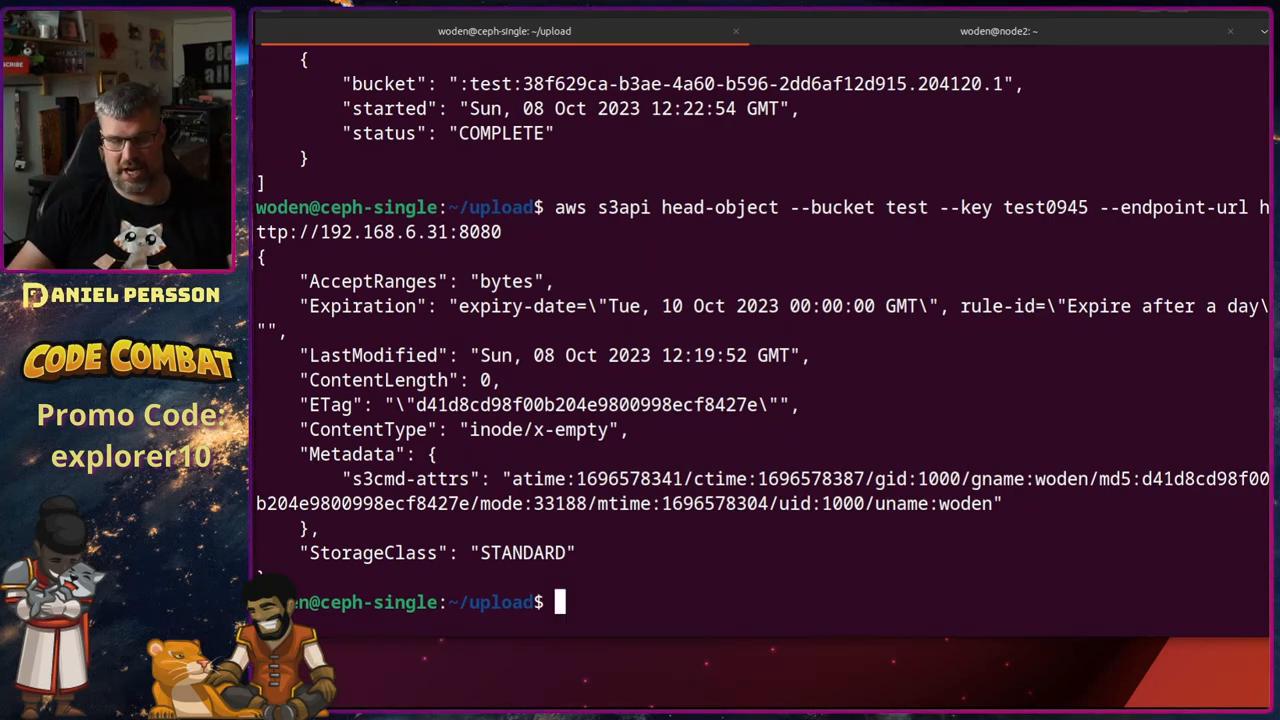
scroll("down", 3)
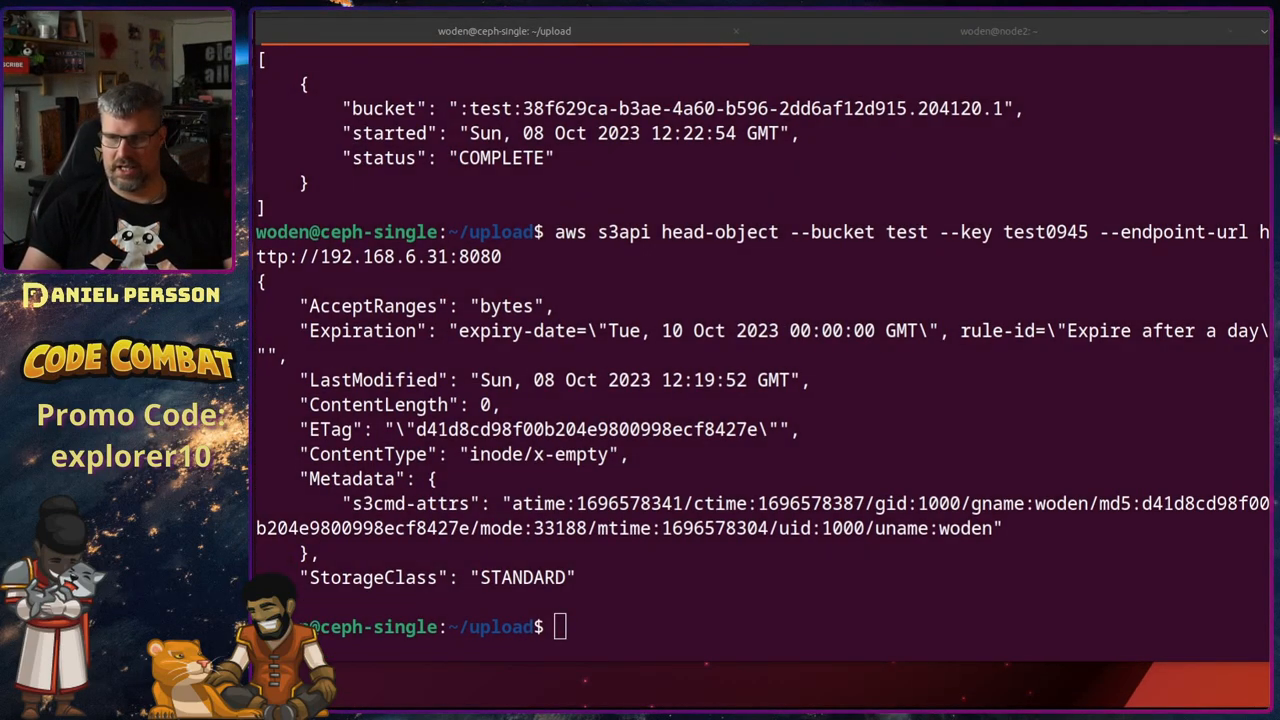
Step: List zonegroups, zones and placement targets showing COLD and STANDARD under default-placement
type("sudo radosgw-admin zonegroup list")
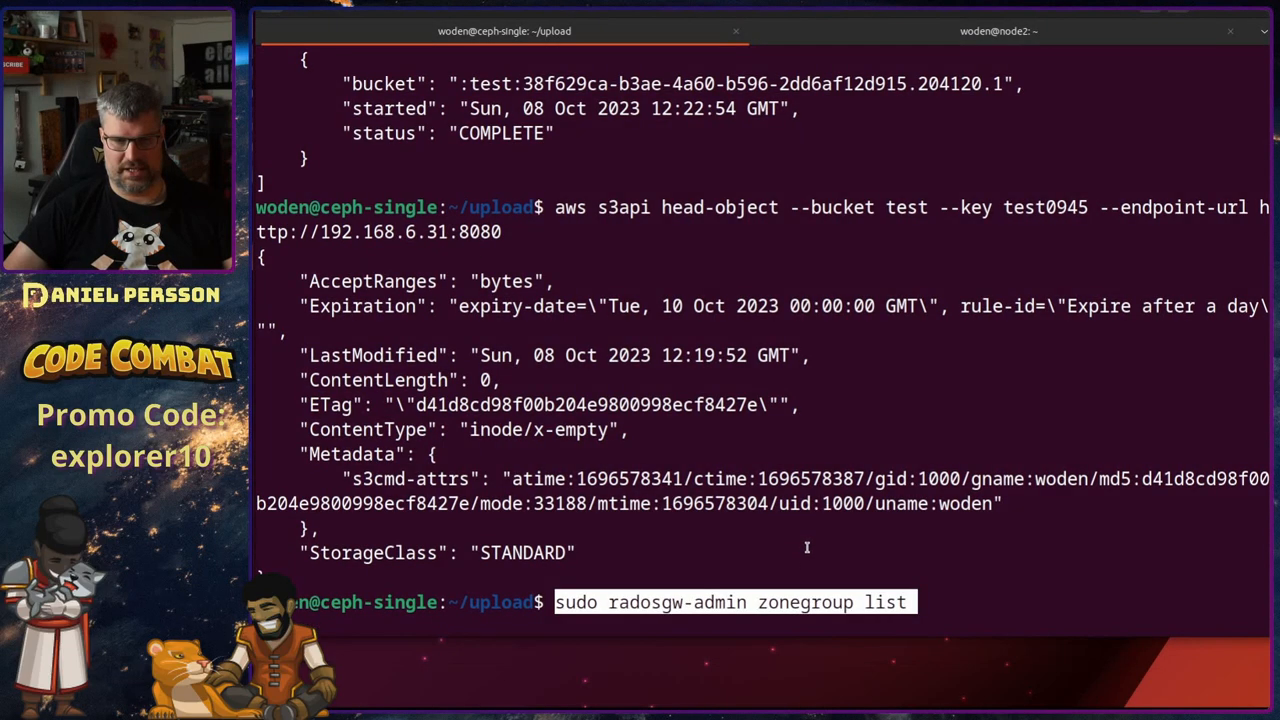
key("Return")
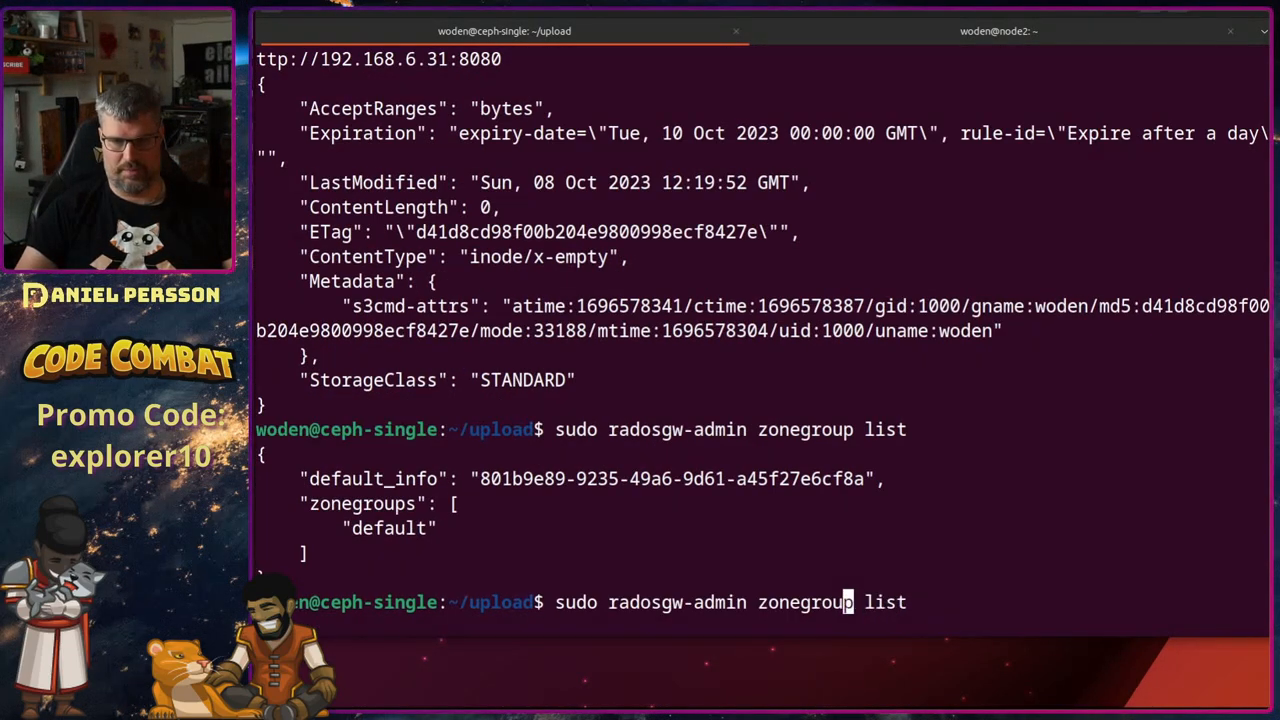
type("placement ")
key("Return")
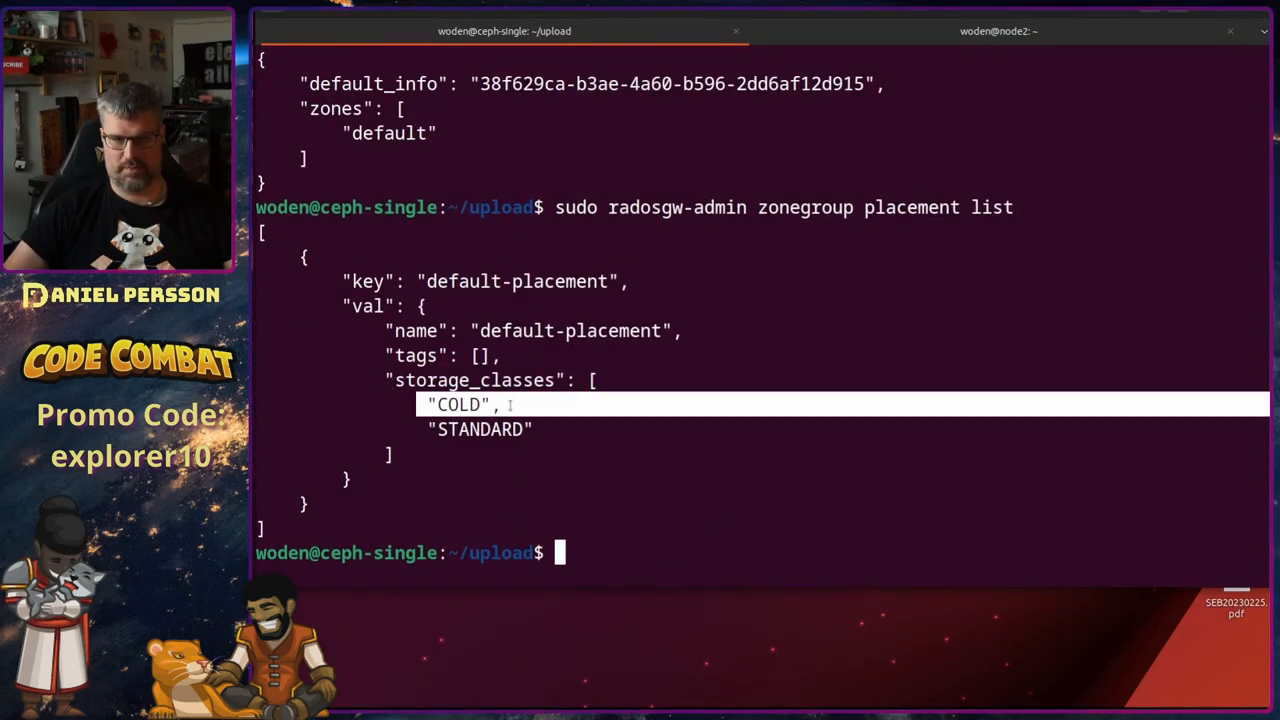
mouse_move(616, 584)
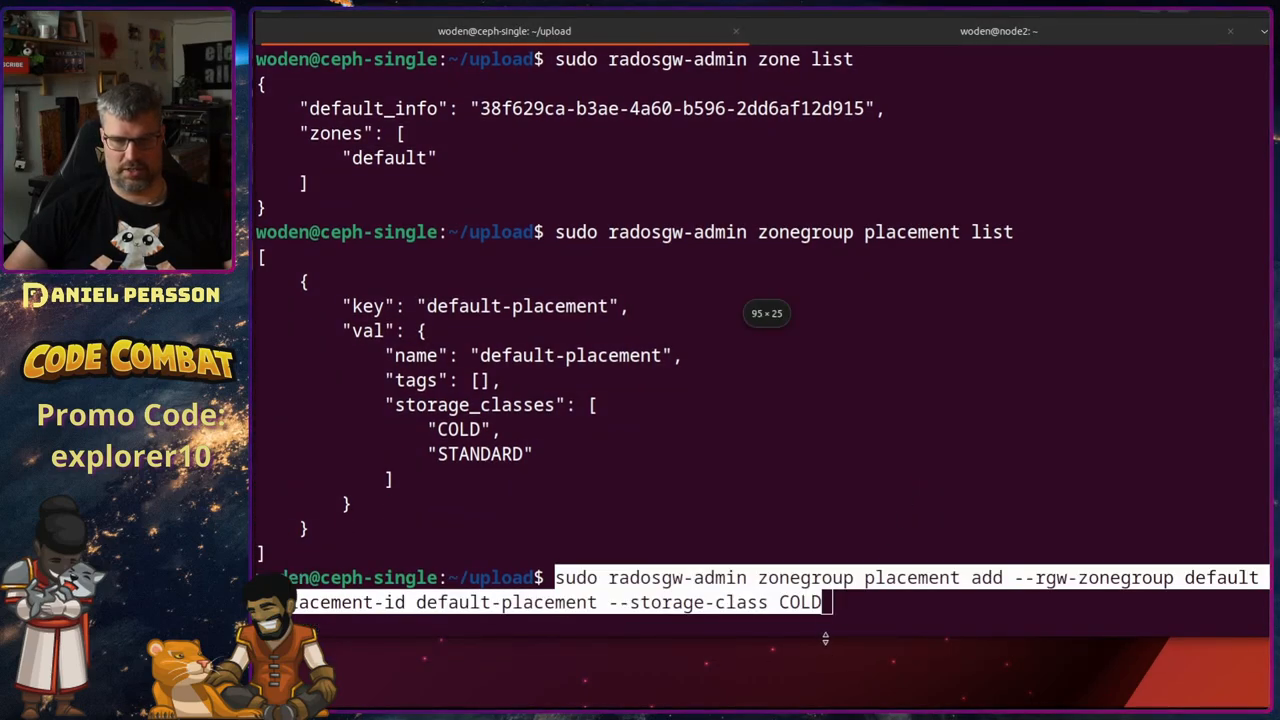
scroll("down", 3)
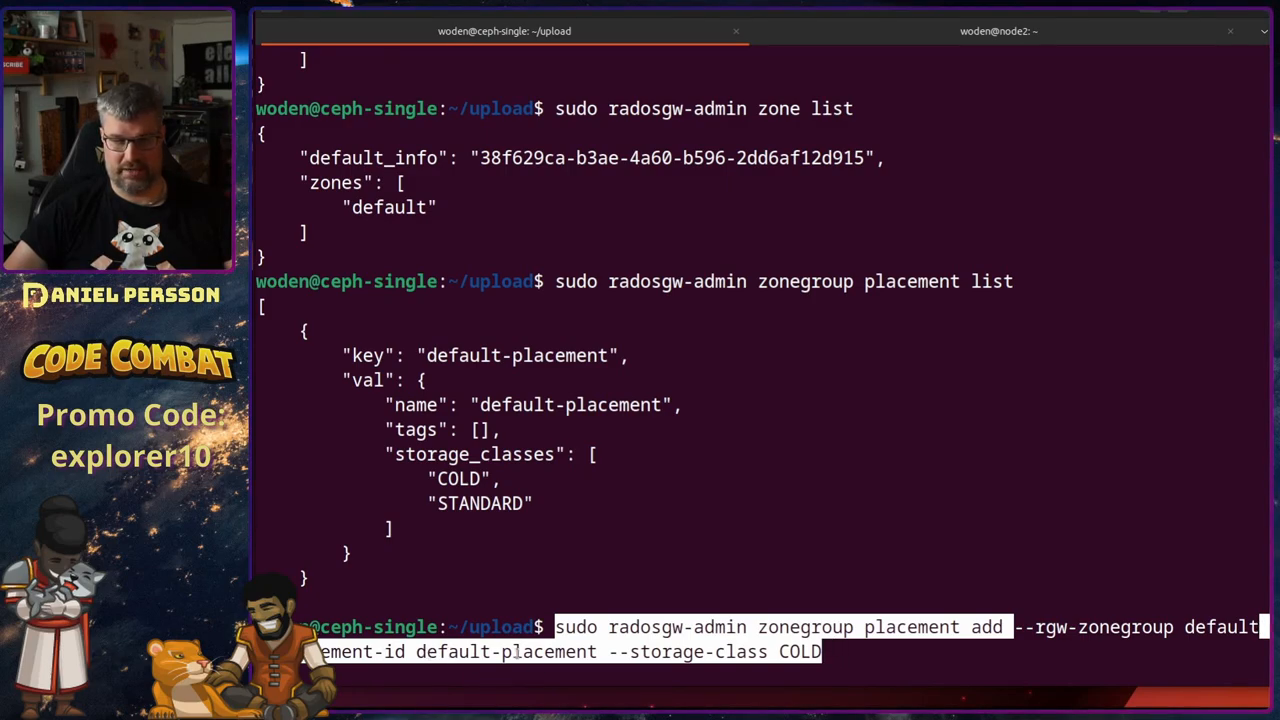
double_click(548, 404)
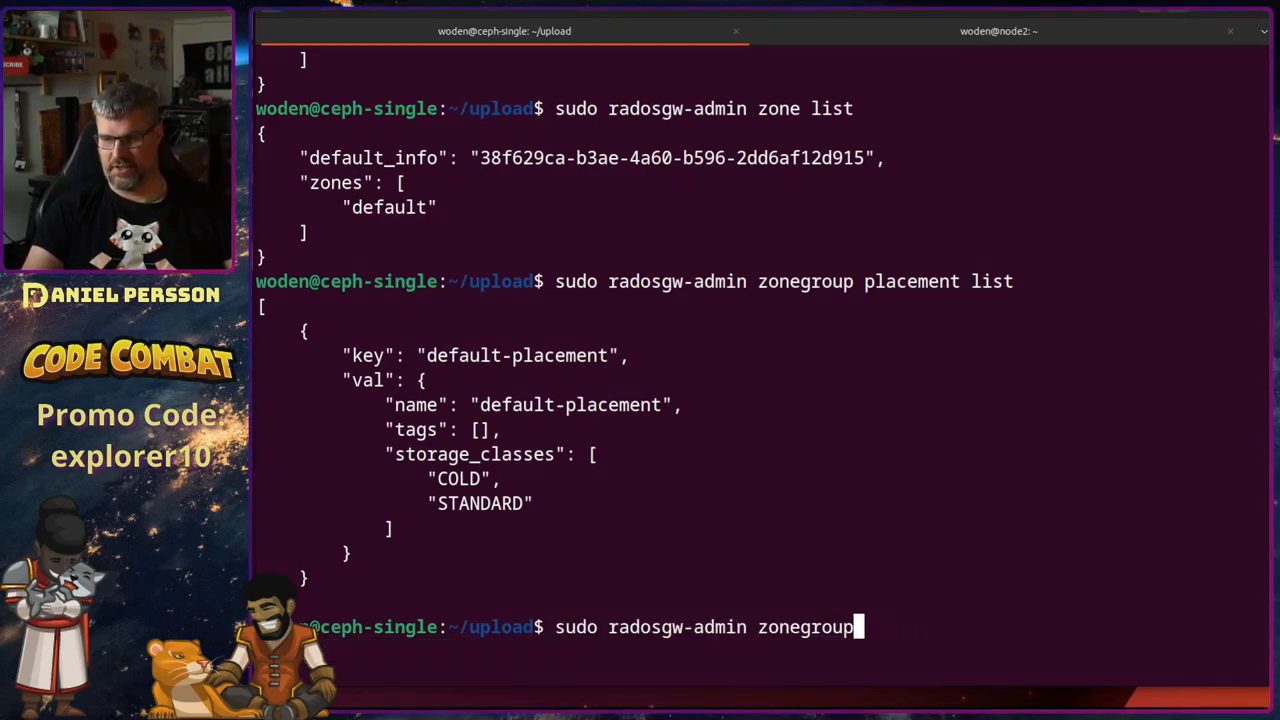
key("ctrl+c")
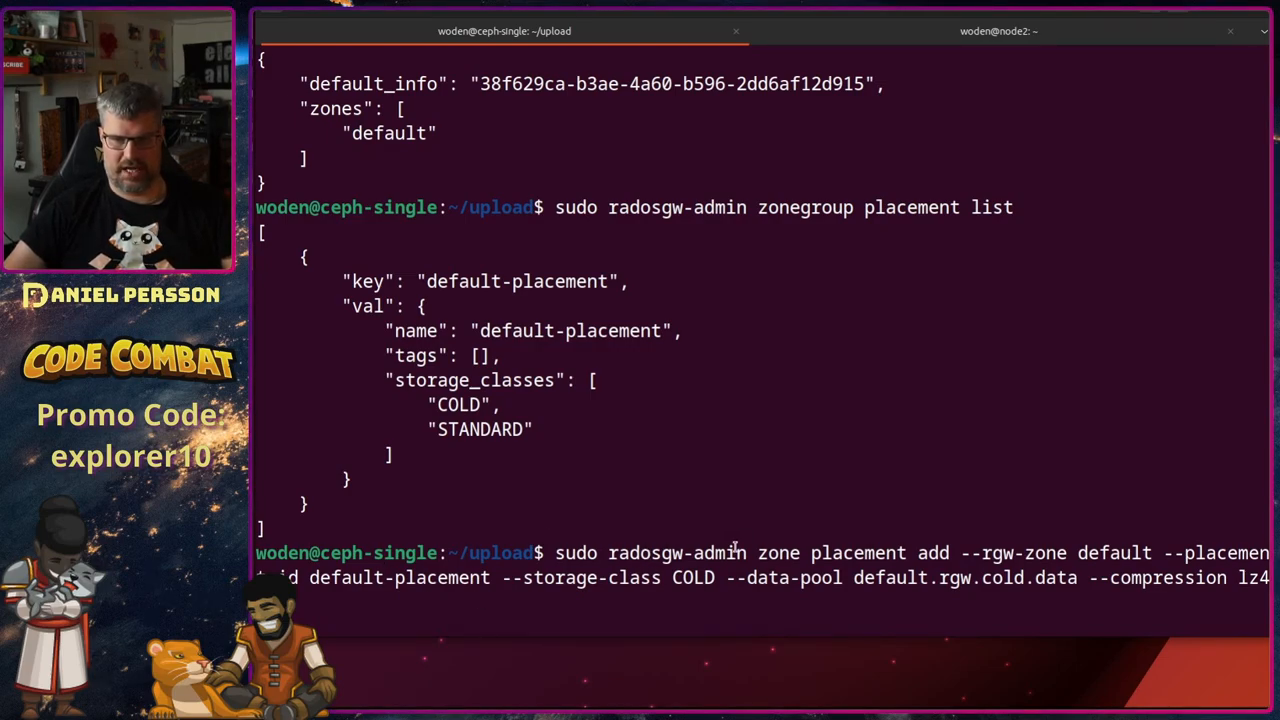
double_click(778, 552)
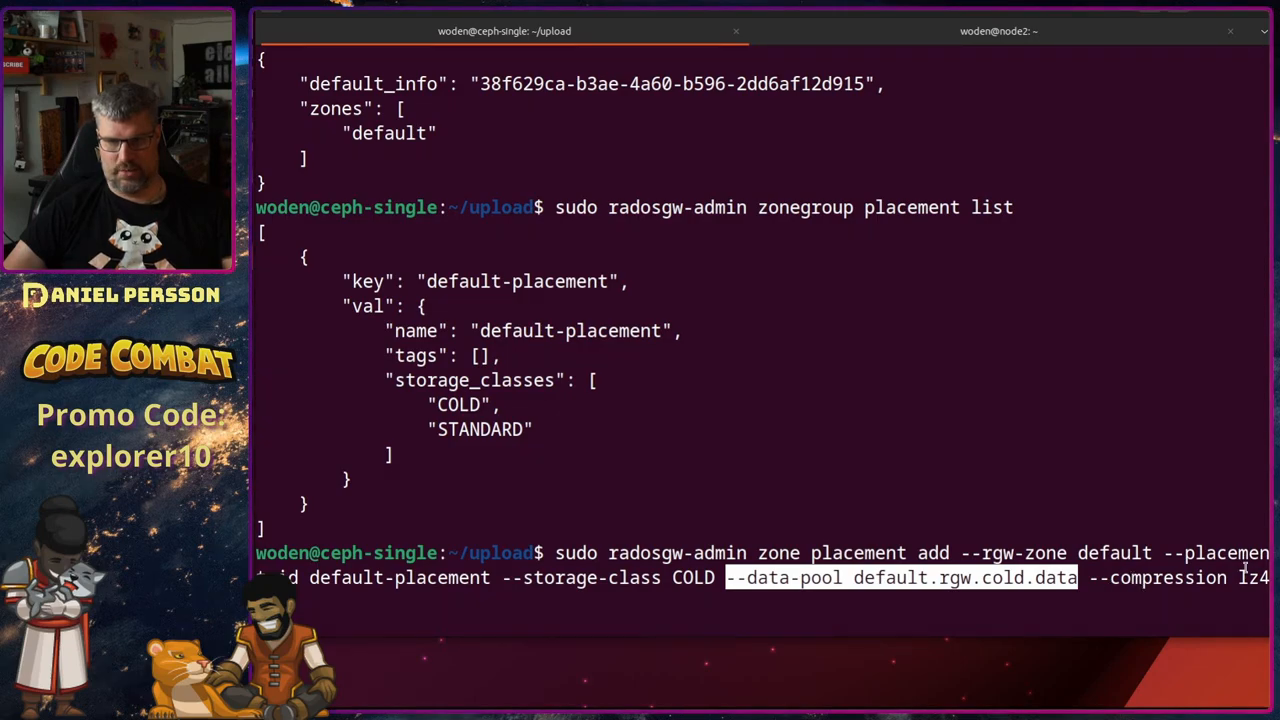
mouse_move(1100, 636)
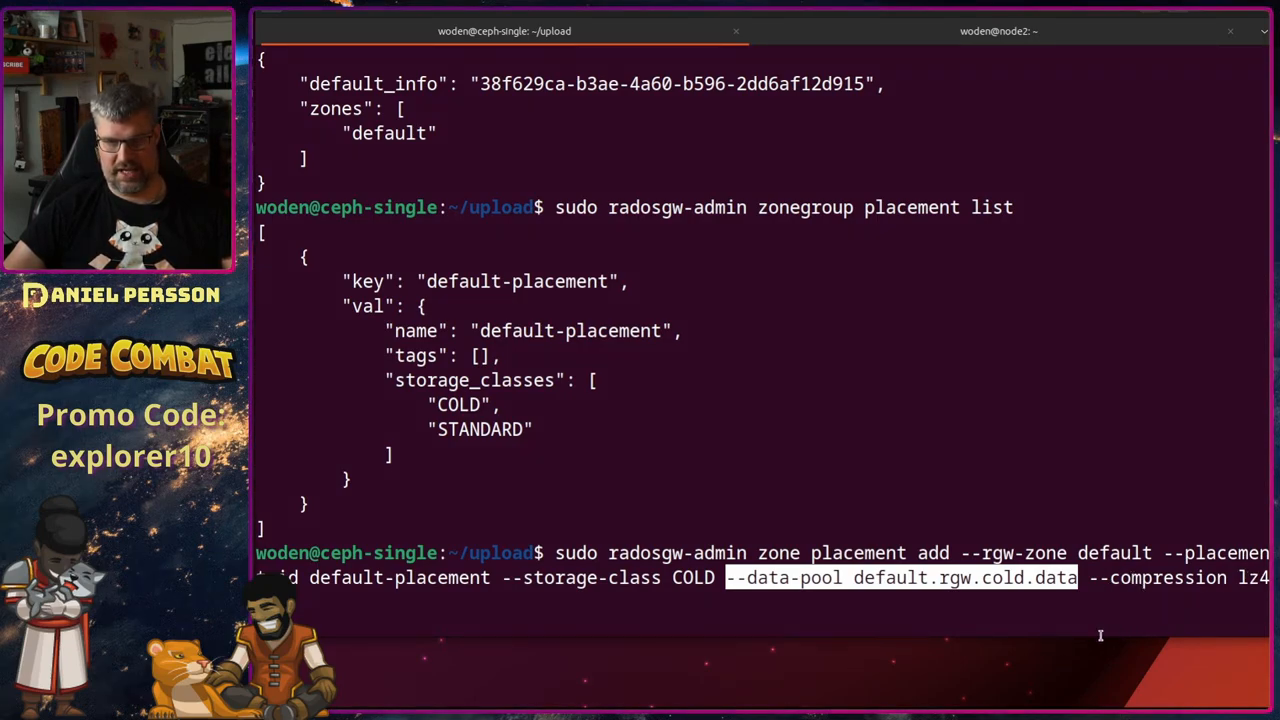
scroll("up", 3)
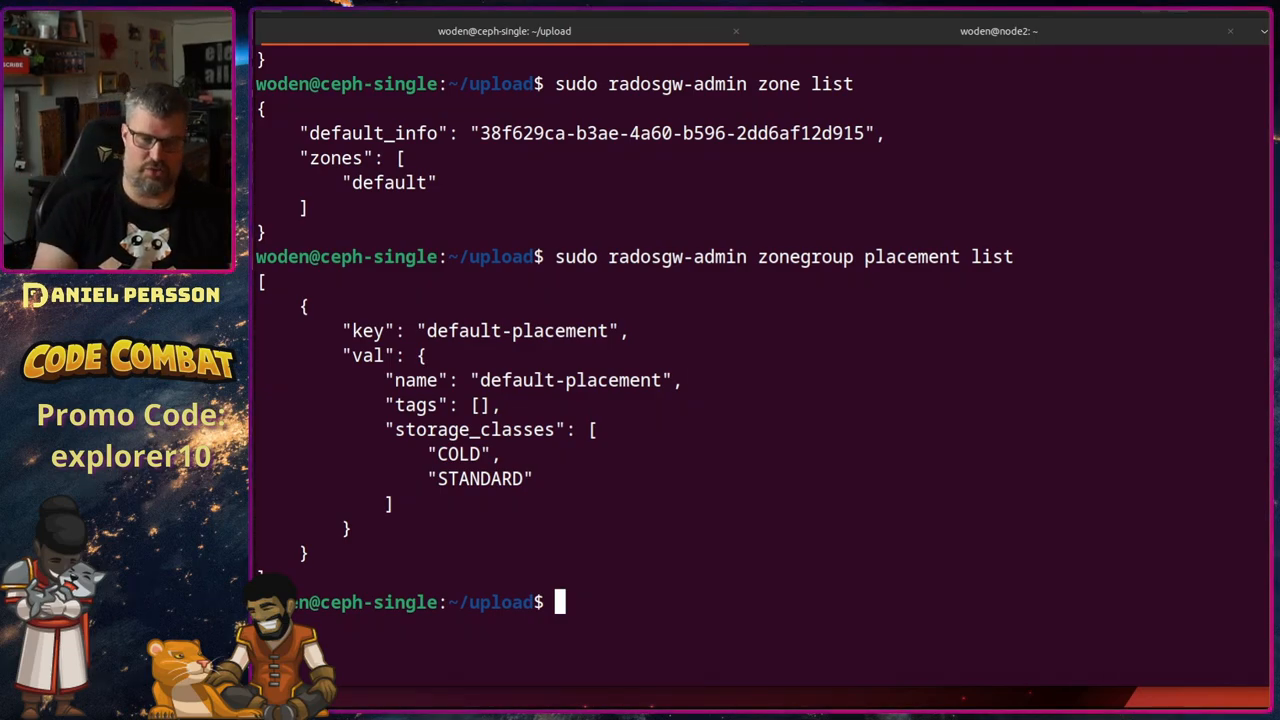
Step: Cat transfer_after_a_day.xml: gocold/ objects move to COLD after one day, then expire
type("cd ..")
type("ls")
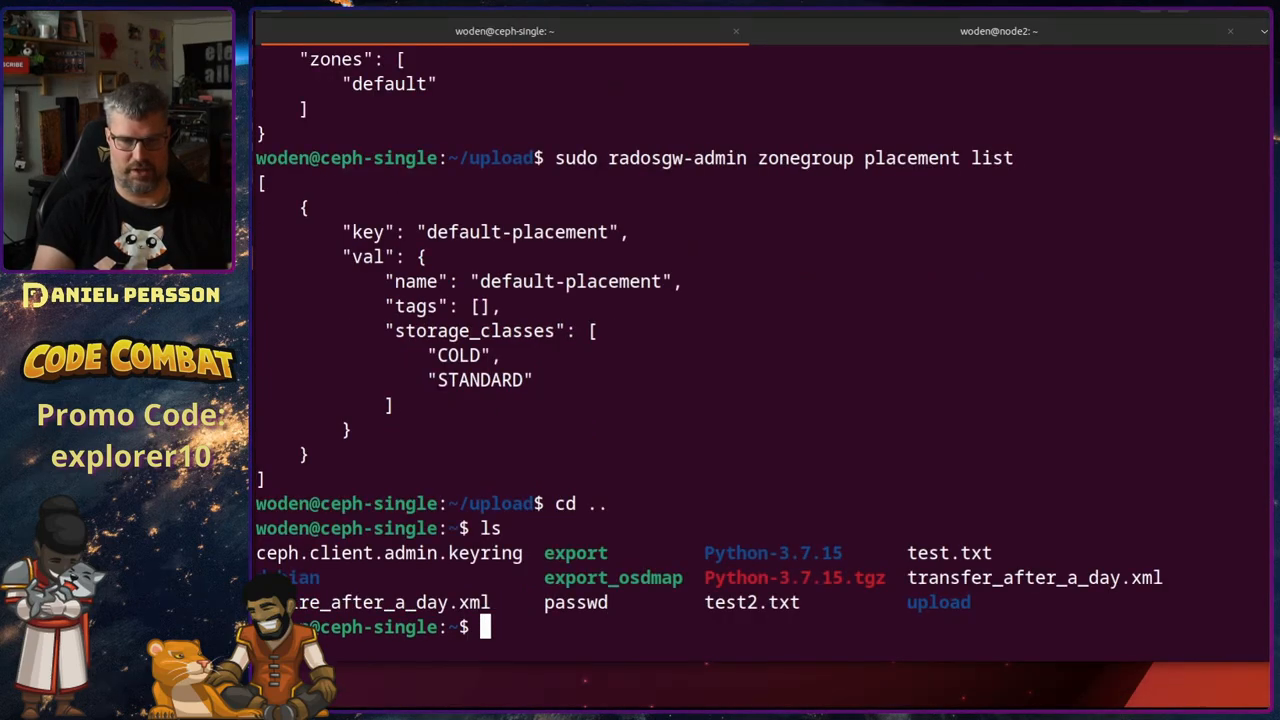
type("cat")
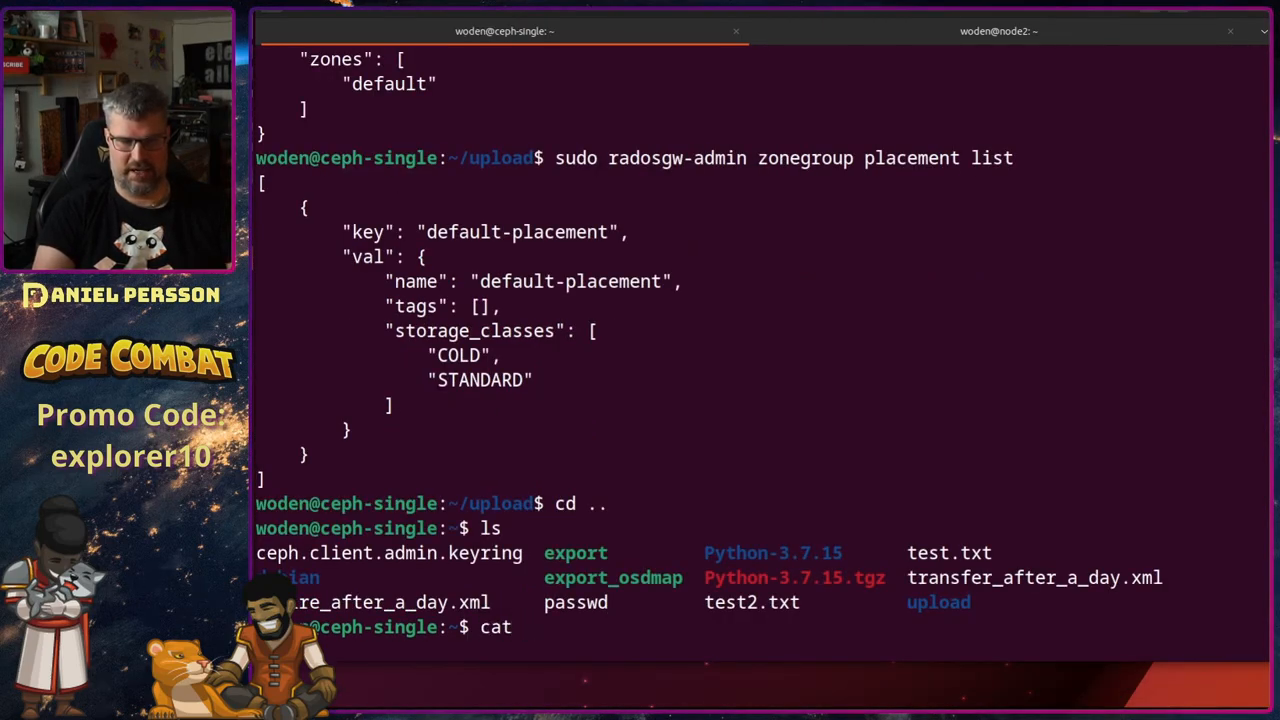
type("exp")
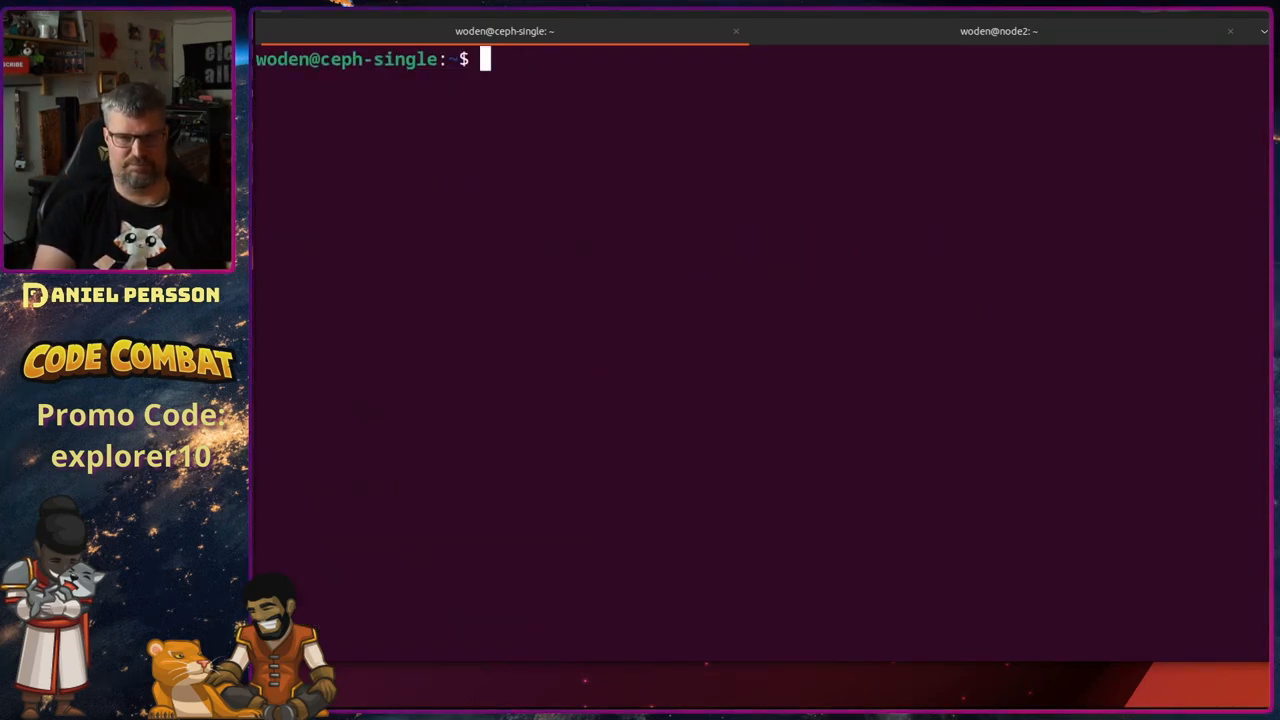
type("cat tr")
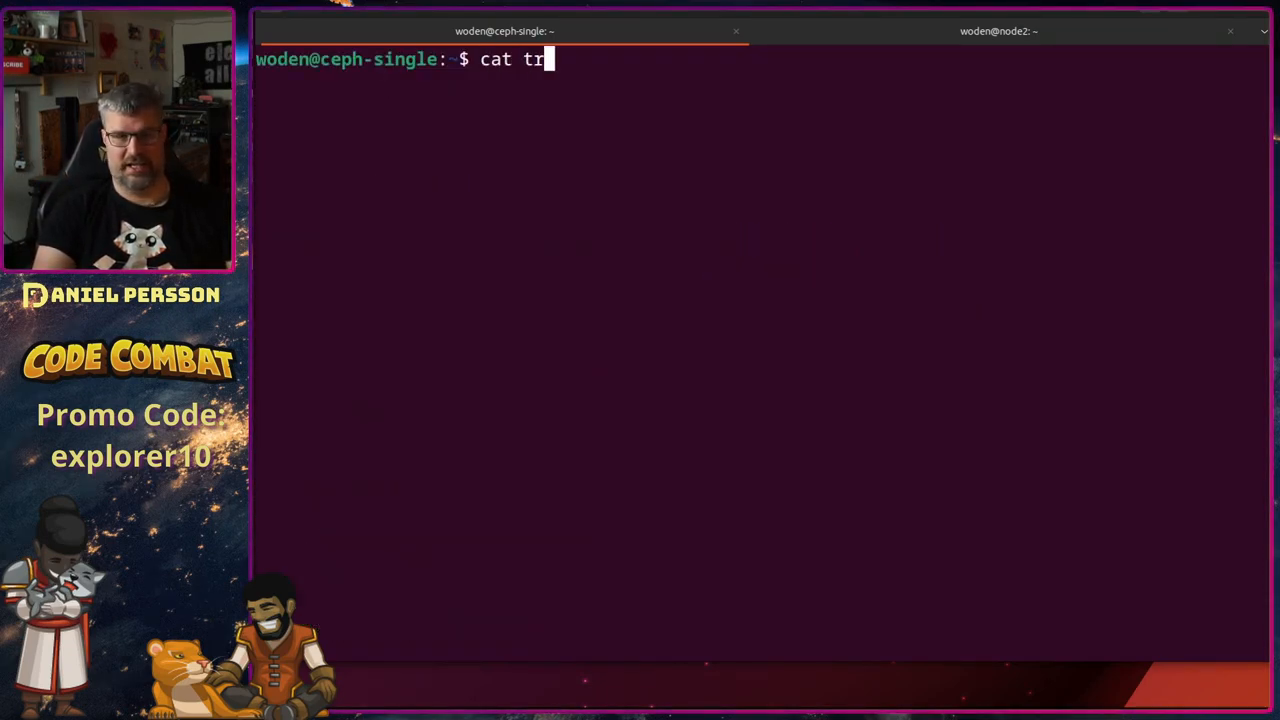
key("Return")
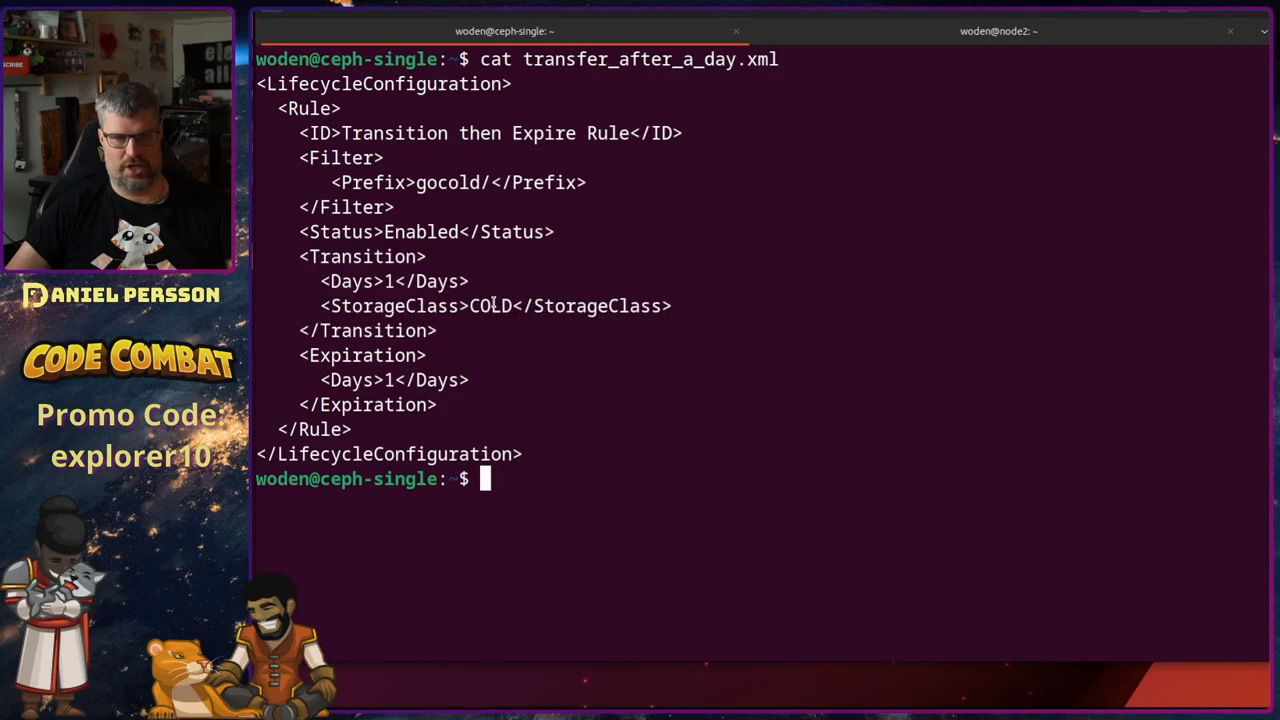
double_click(490, 306)
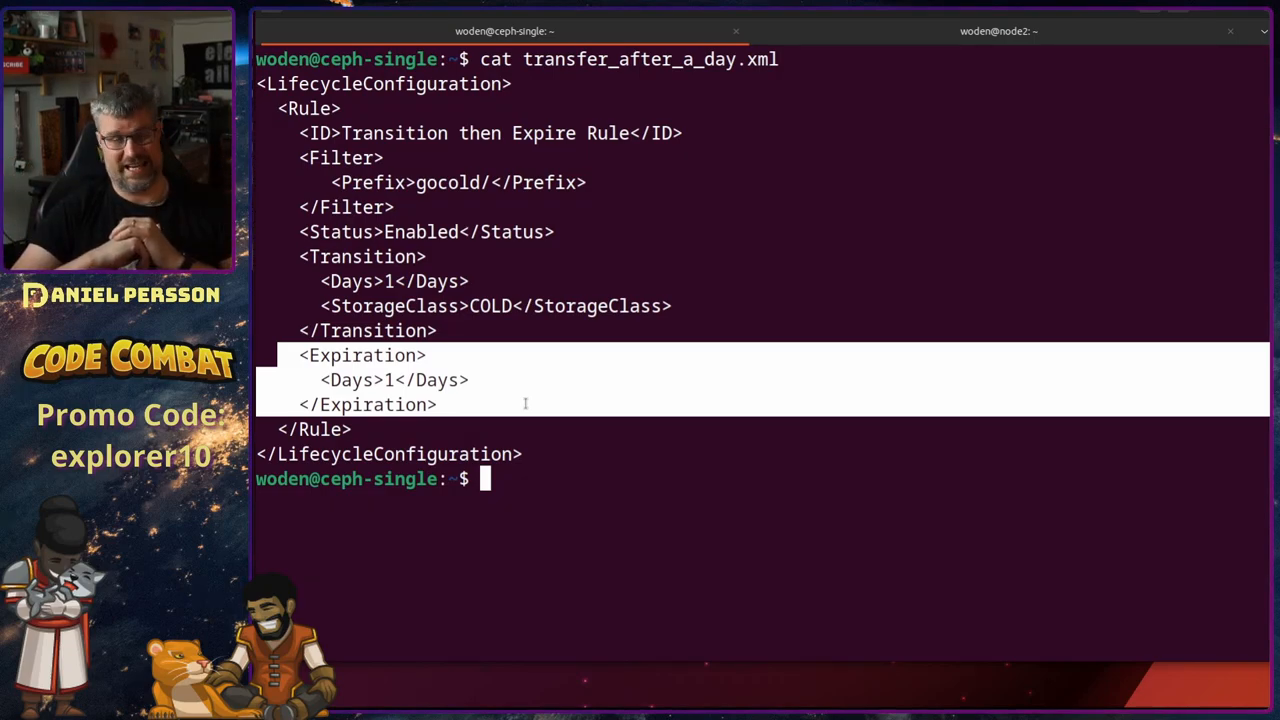
mouse_move(874, 436)
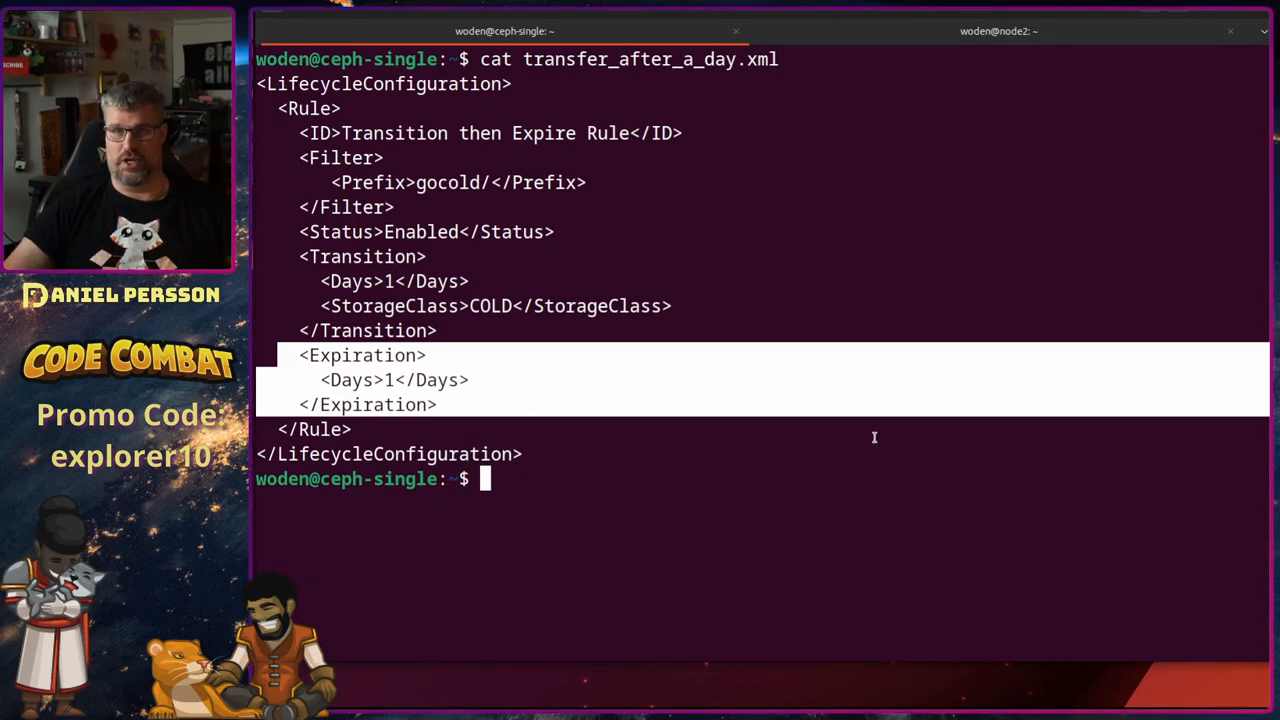